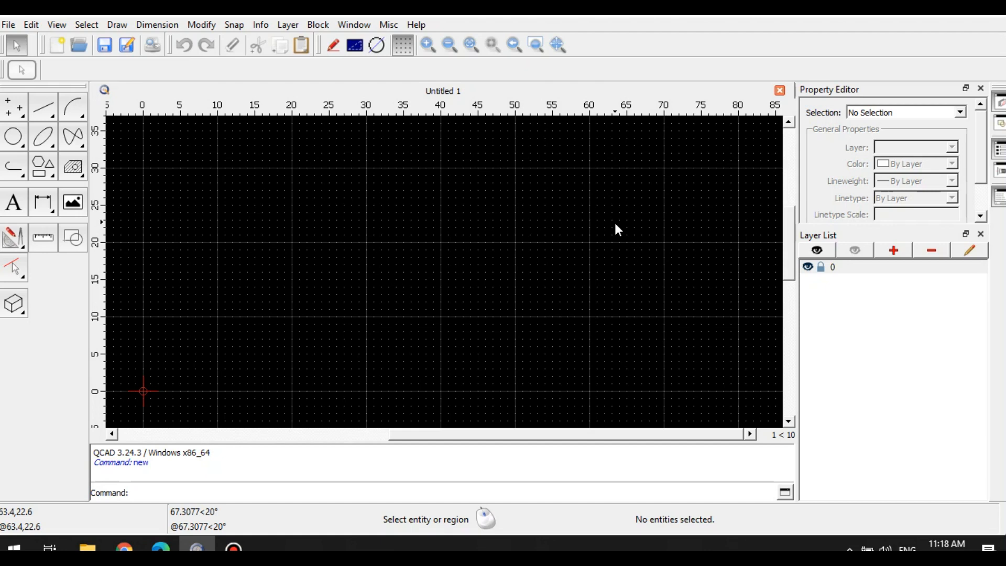
{"action": "mouse_move", "coordinate": [627, 233]}
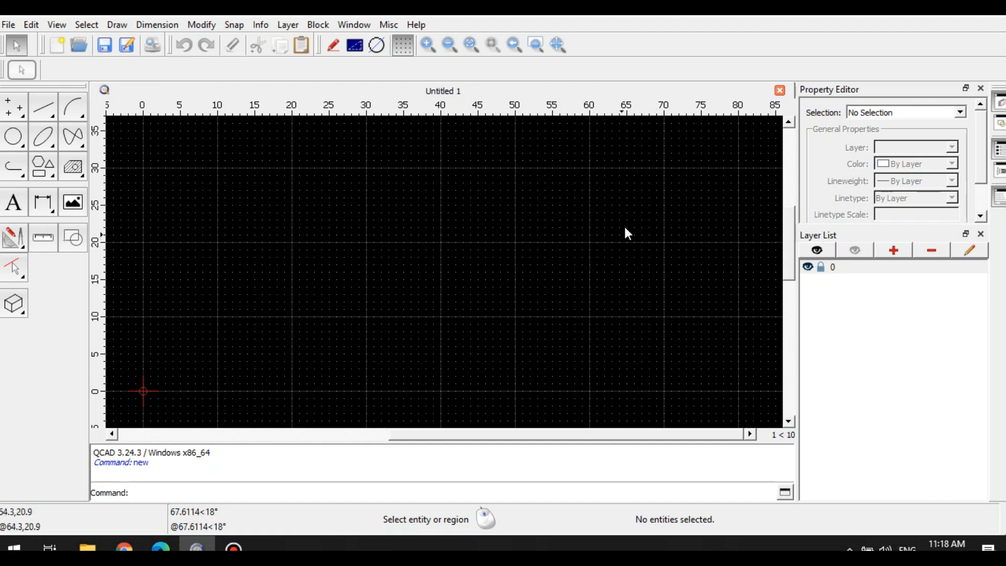
{"action": "mouse_move", "coordinate": [663, 350]}
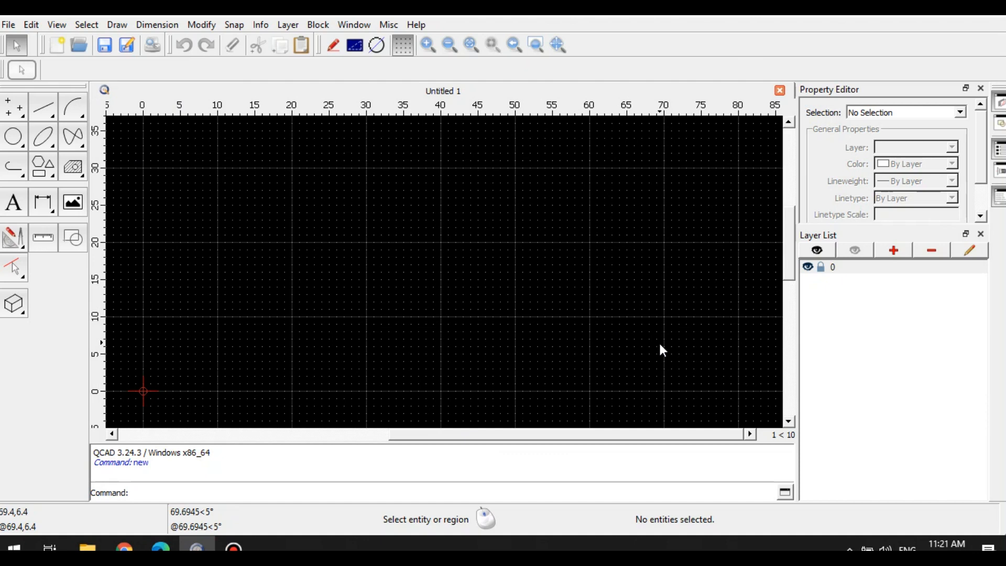
{"action": "mouse_move", "coordinate": [620, 156]}
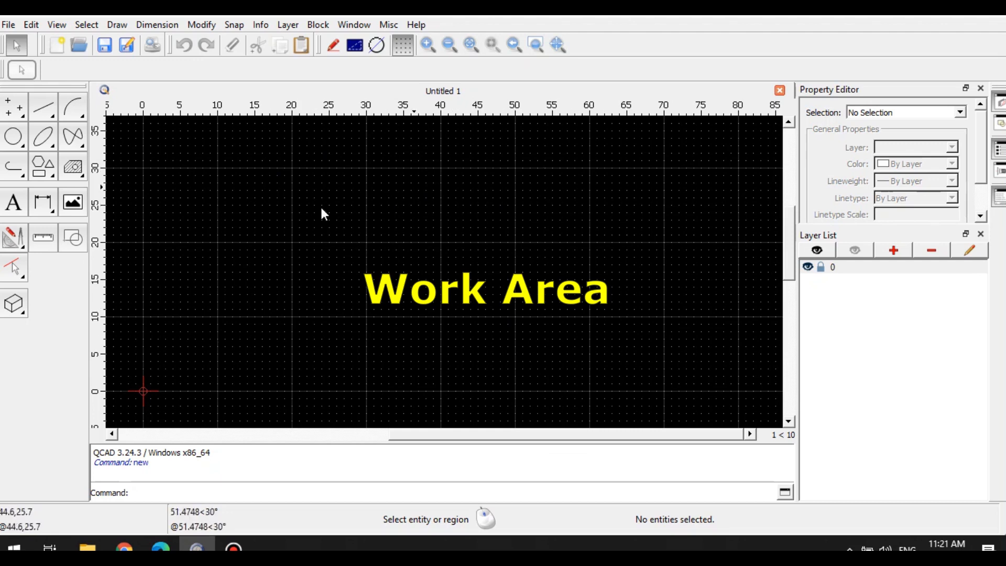
{"action": "mouse_move", "coordinate": [574, 221]}
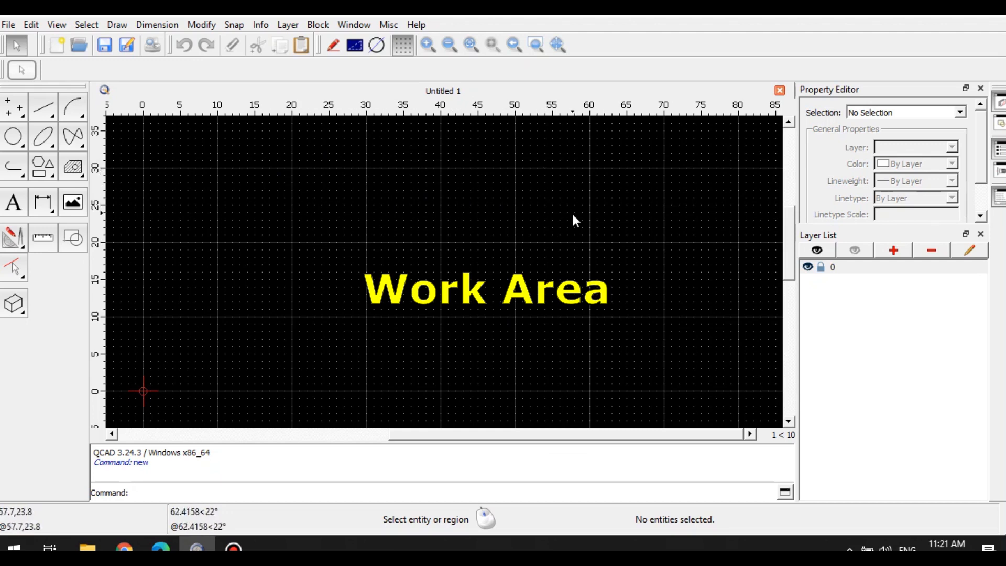
{"action": "mouse_move", "coordinate": [403, 294]}
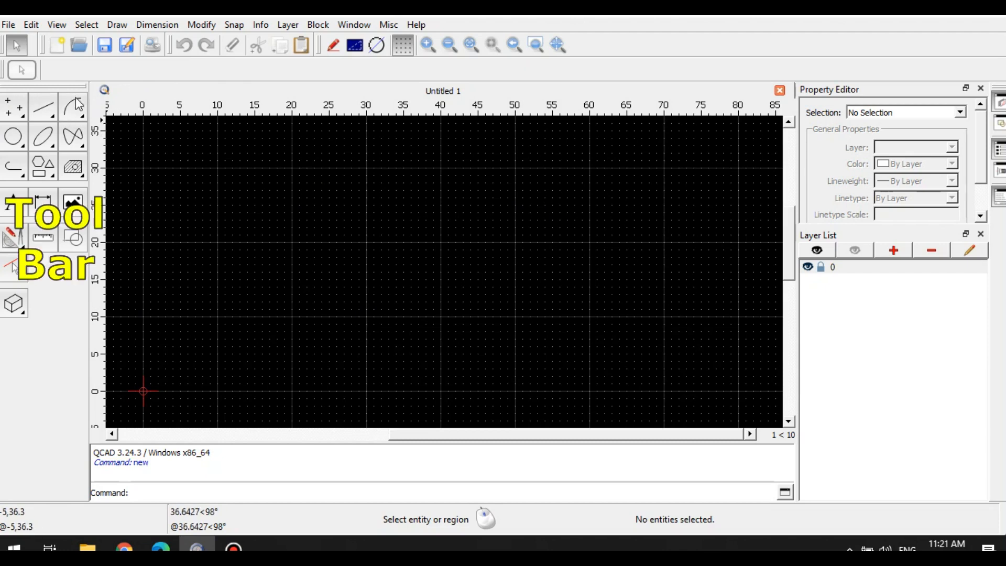
{"action": "mouse_move", "coordinate": [223, 196]}
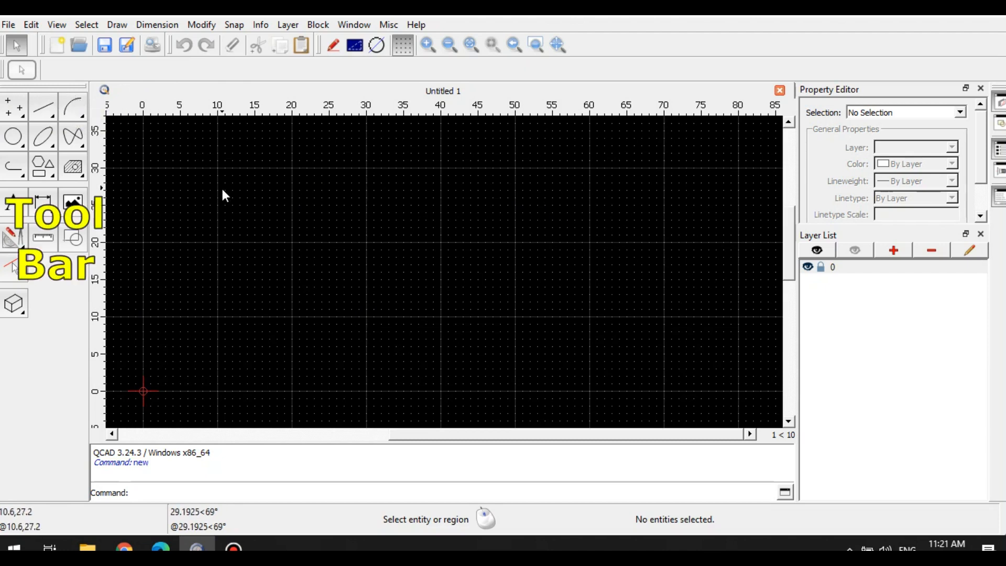
{"action": "mouse_move", "coordinate": [52, 286]}
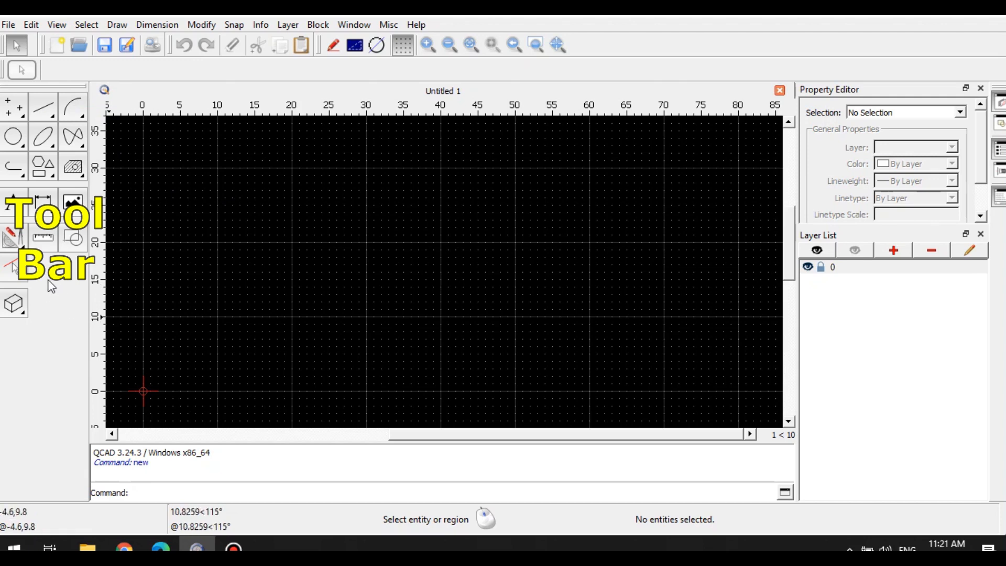
{"action": "mouse_move", "coordinate": [57, 309]}
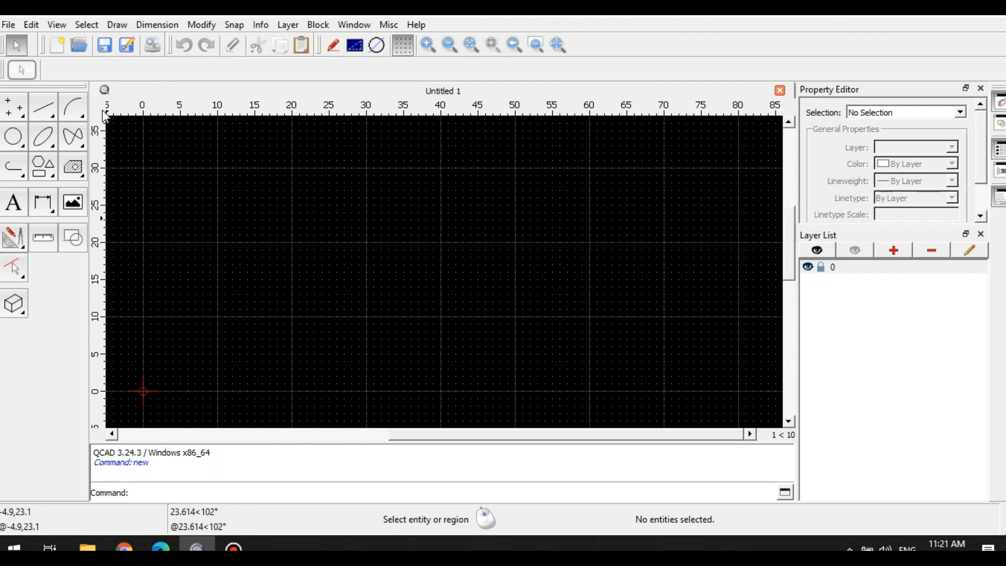
{"action": "mouse_move", "coordinate": [93, 83]}
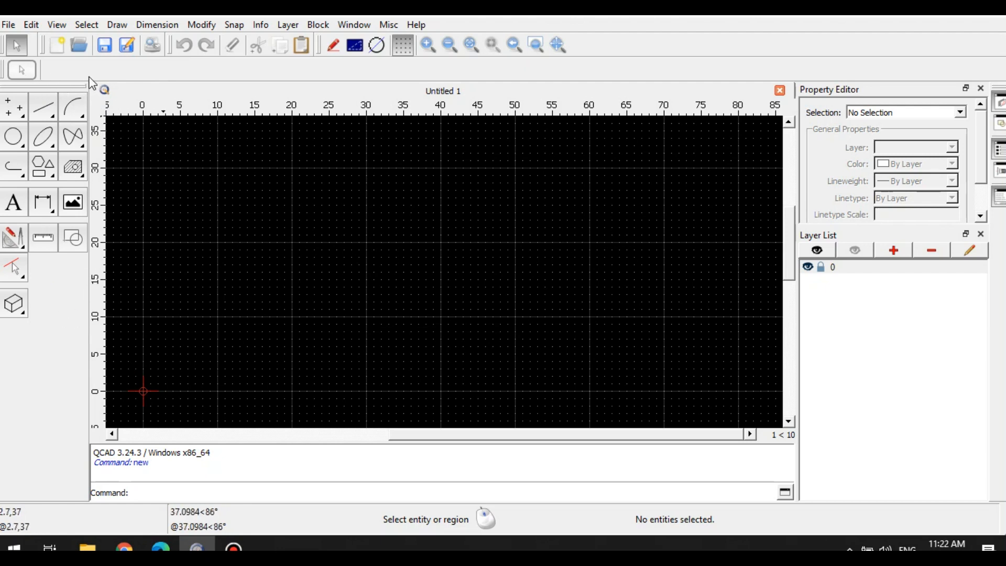
{"action": "mouse_move", "coordinate": [159, 195]}
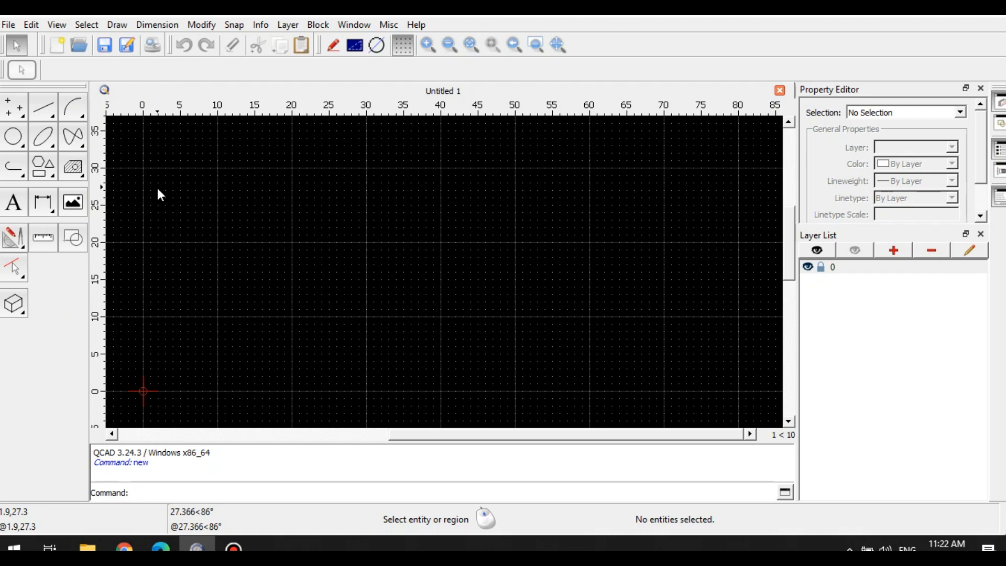
{"action": "mouse_move", "coordinate": [270, 42]}
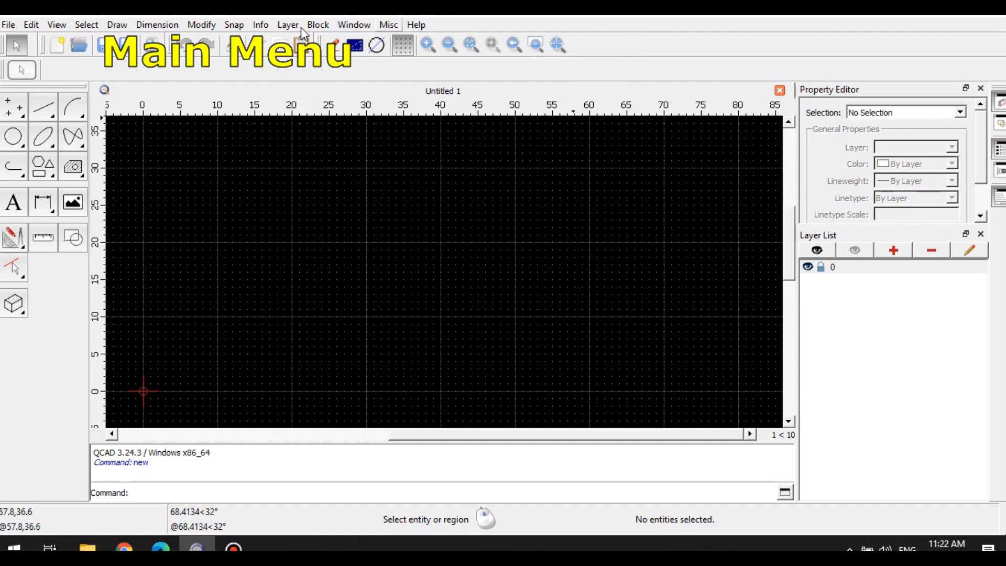
{"action": "mouse_move", "coordinate": [435, 48]}
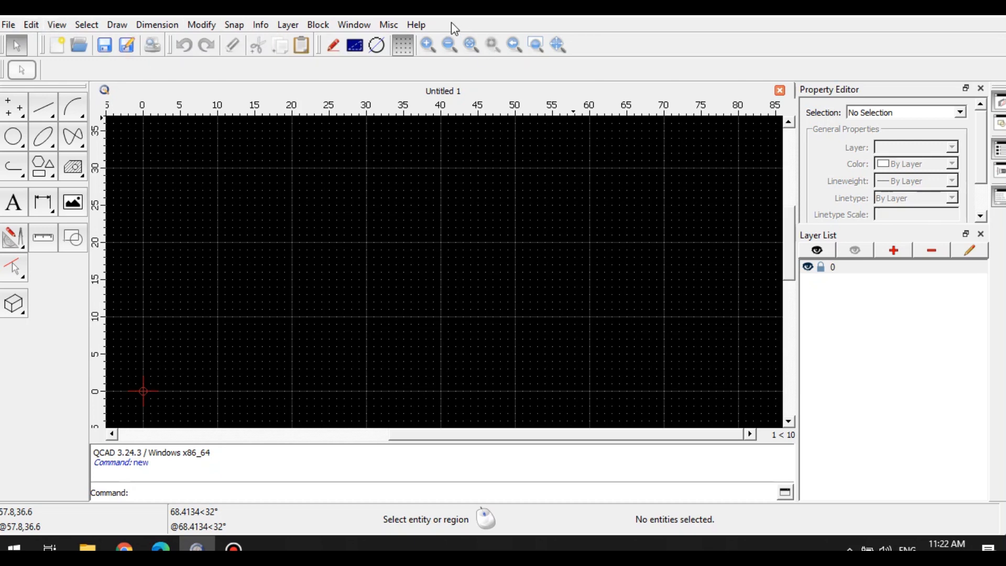
{"action": "mouse_move", "coordinate": [64, 71]}
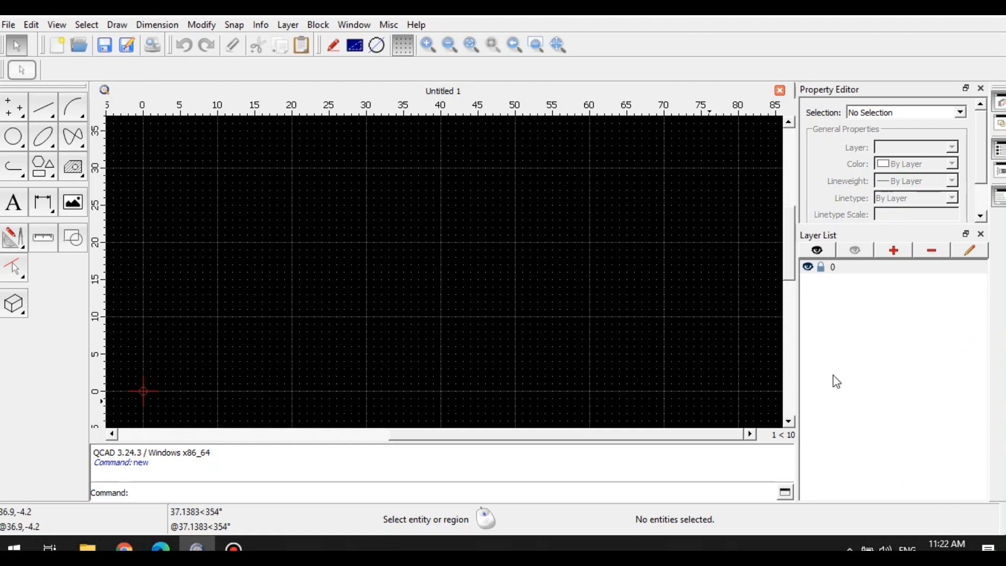
{"action": "mouse_move", "coordinate": [567, 165]}
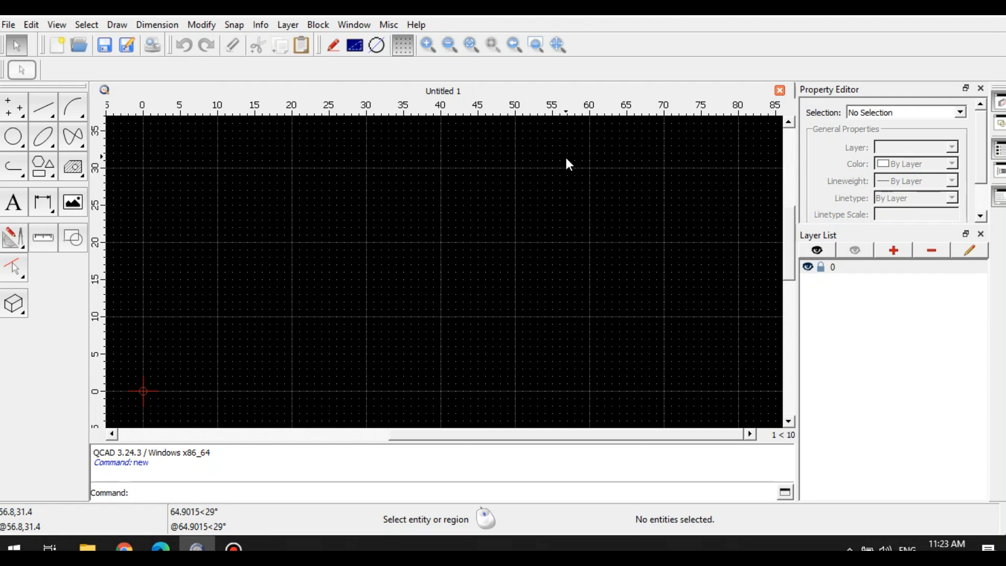
{"action": "mouse_move", "coordinate": [816, 448]}
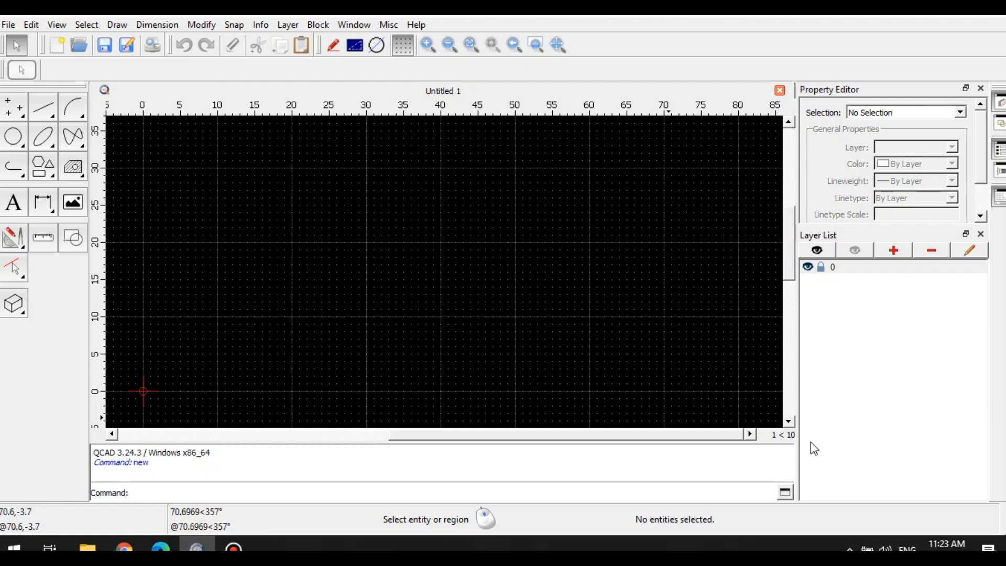
{"action": "mouse_move", "coordinate": [115, 512]}
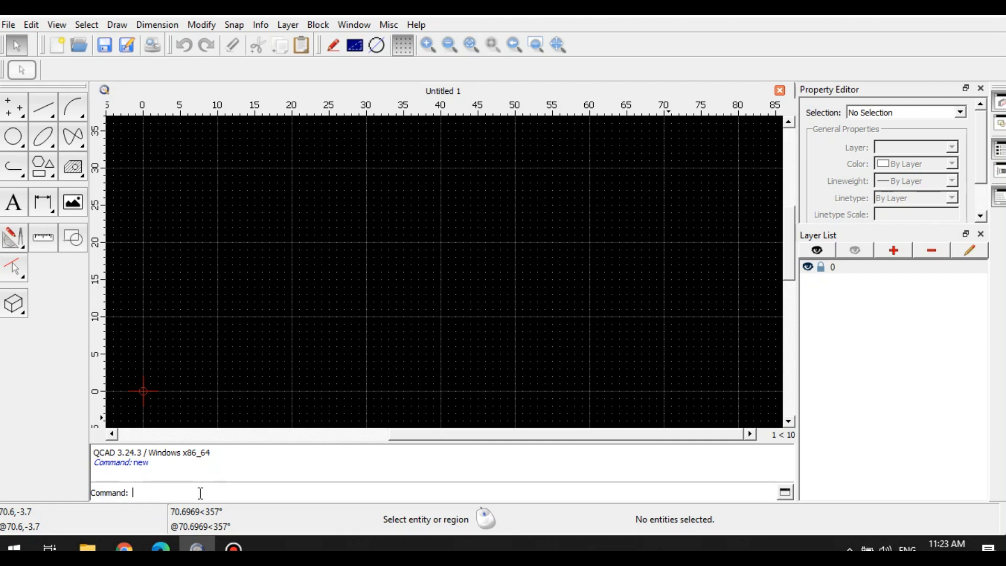
{"action": "mouse_move", "coordinate": [189, 459]}
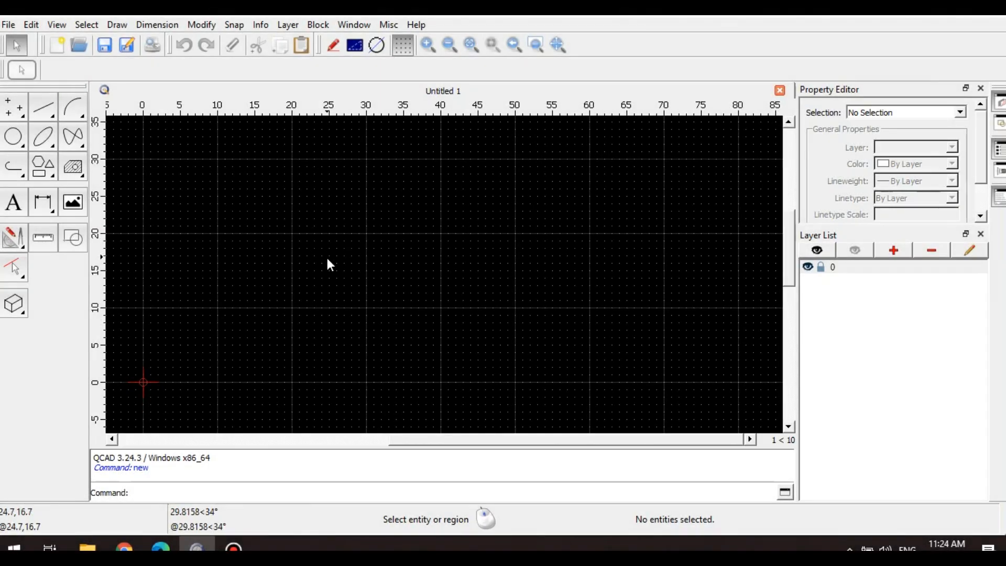
{"action": "mouse_move", "coordinate": [306, 245]}
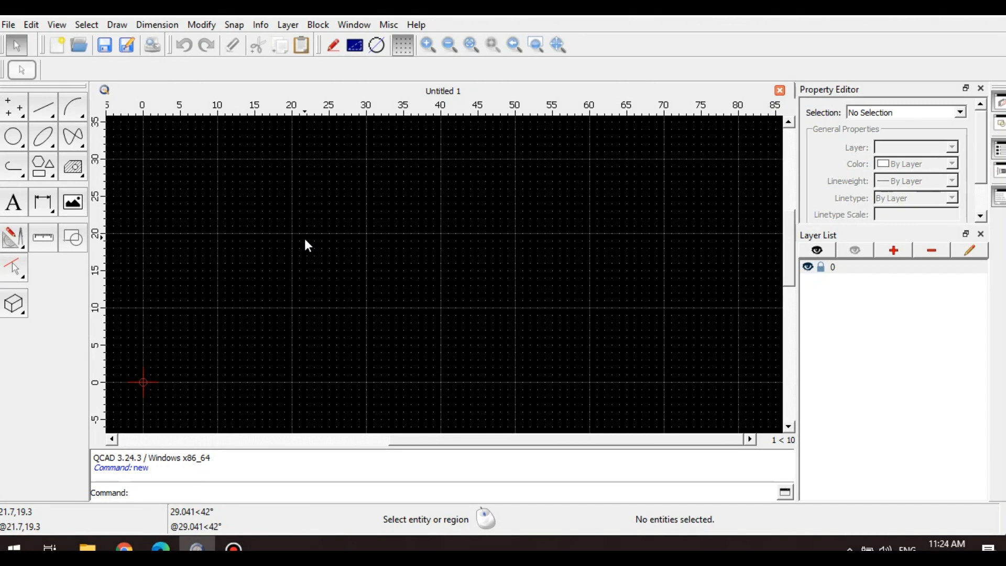
{"action": "mouse_move", "coordinate": [45, 115]}
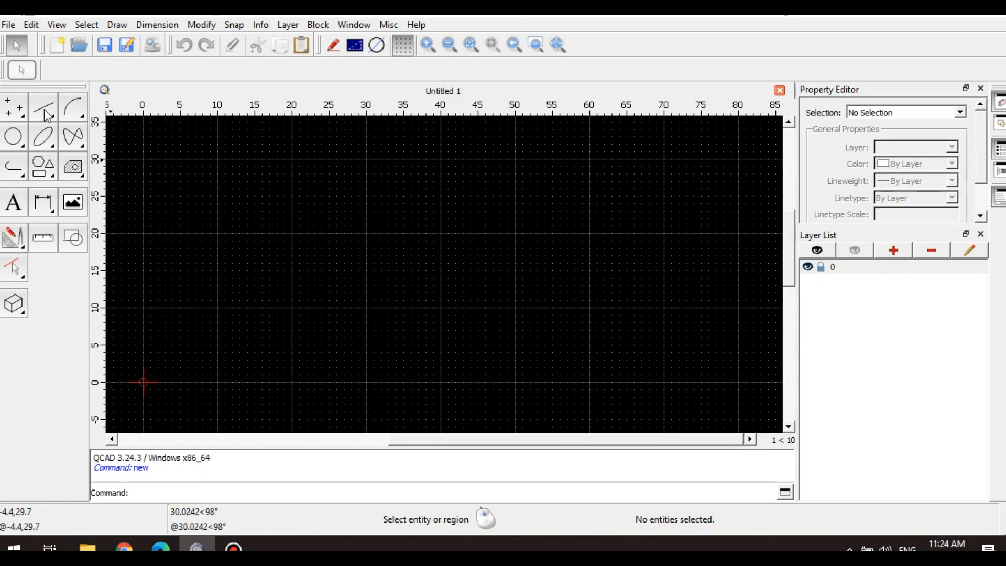
Step: Draw the long rectangle and the slanted-top shape on its left with 2-point lines
{"action": "left_click", "coordinate": [44, 106]}
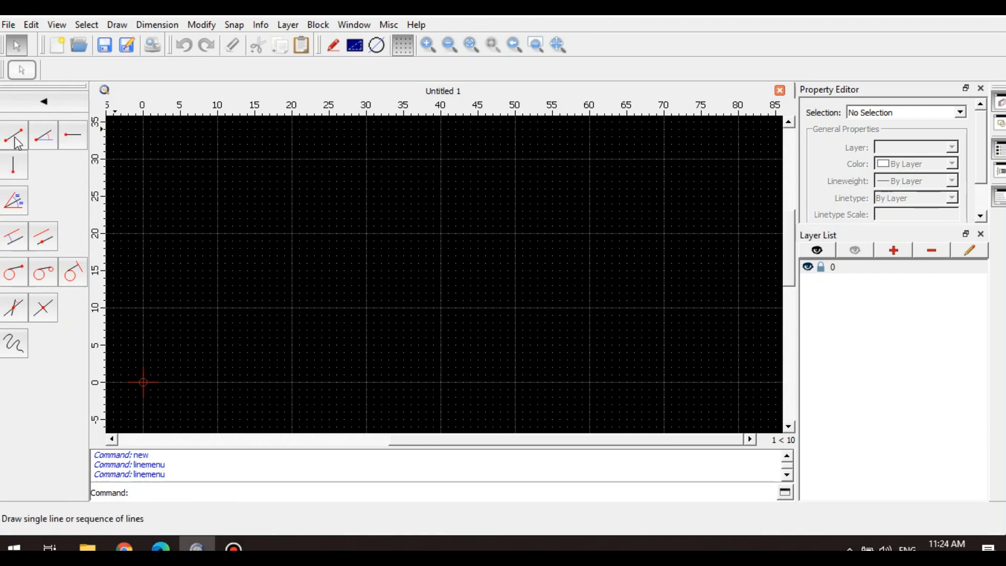
{"action": "mouse_move", "coordinate": [44, 137]}
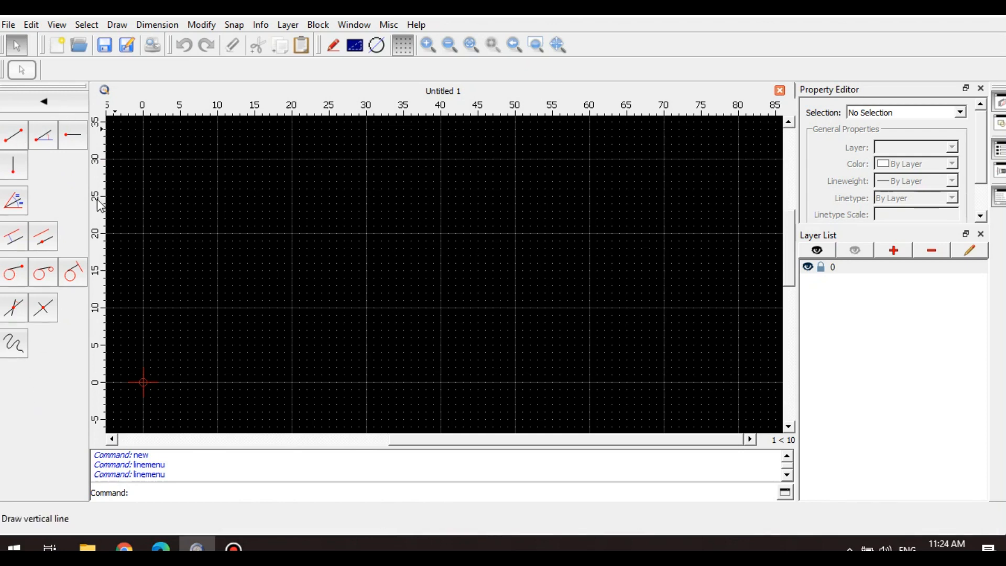
{"action": "mouse_move", "coordinate": [13, 135]}
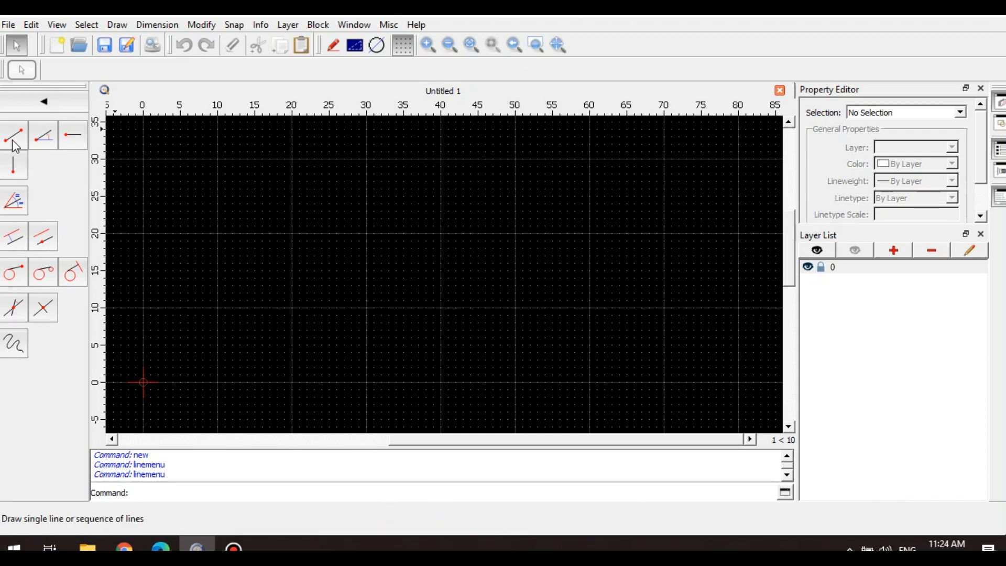
{"action": "mouse_move", "coordinate": [14, 134]}
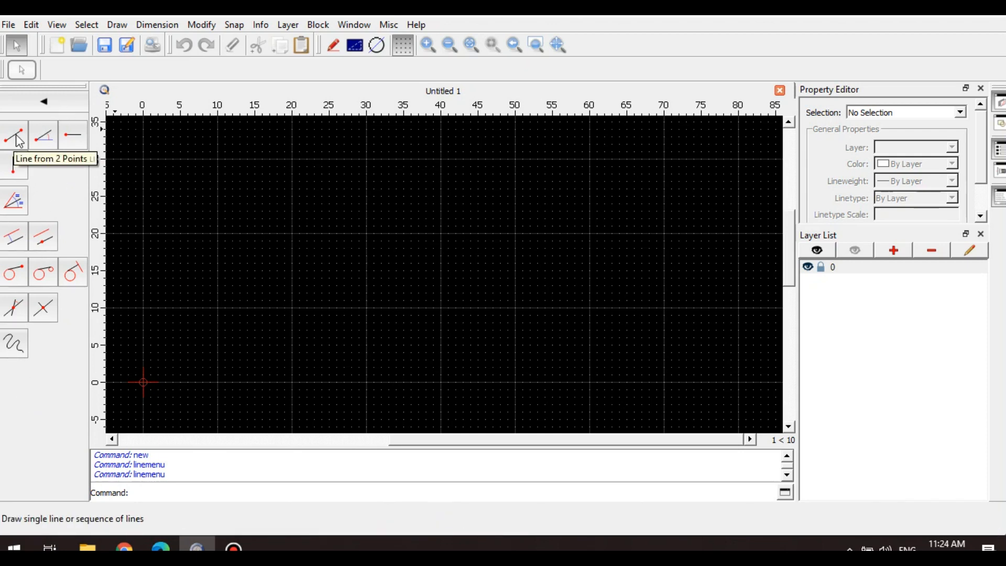
{"action": "left_click", "coordinate": [14, 135]}
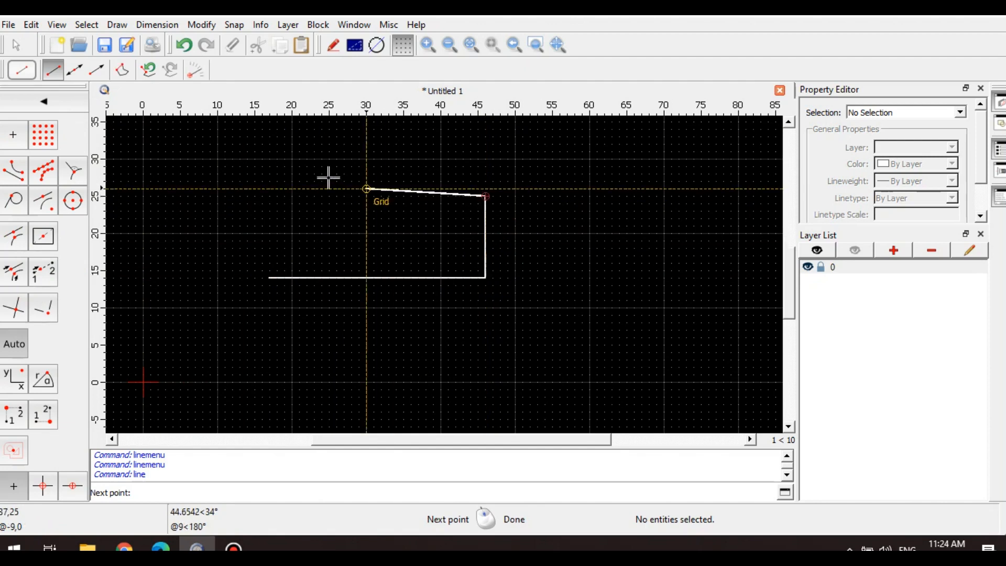
{"action": "left_click", "coordinate": [269, 277]}
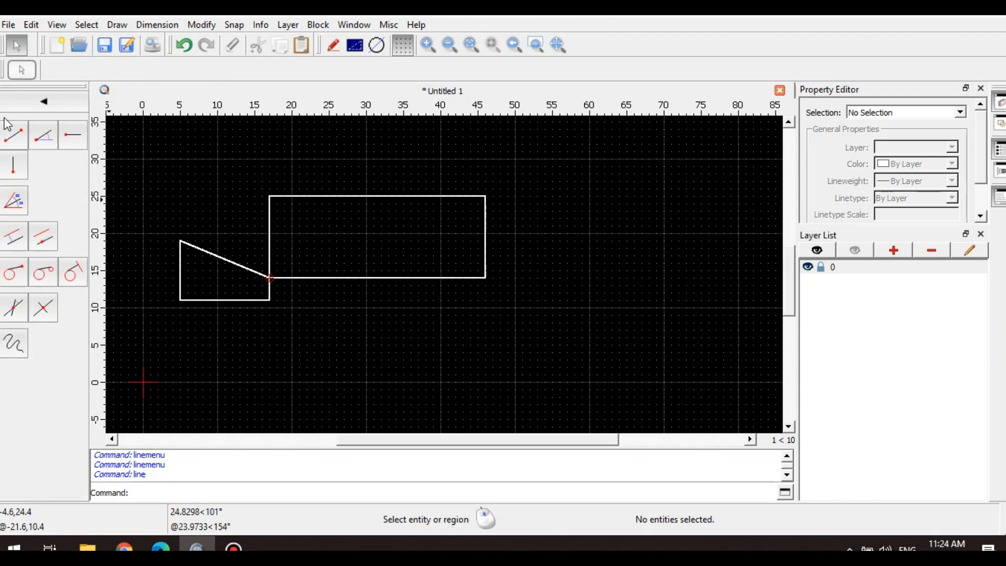
Step: Add two more lines, then delete all twelve lines to clear the drawing
{"action": "left_click", "coordinate": [292, 308]}
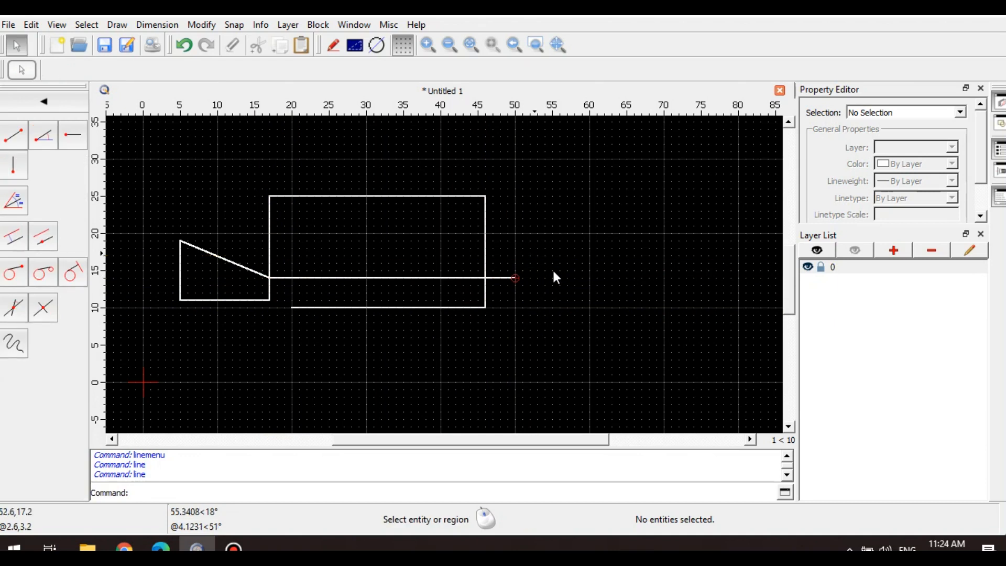
{"action": "mouse_move", "coordinate": [220, 267]}
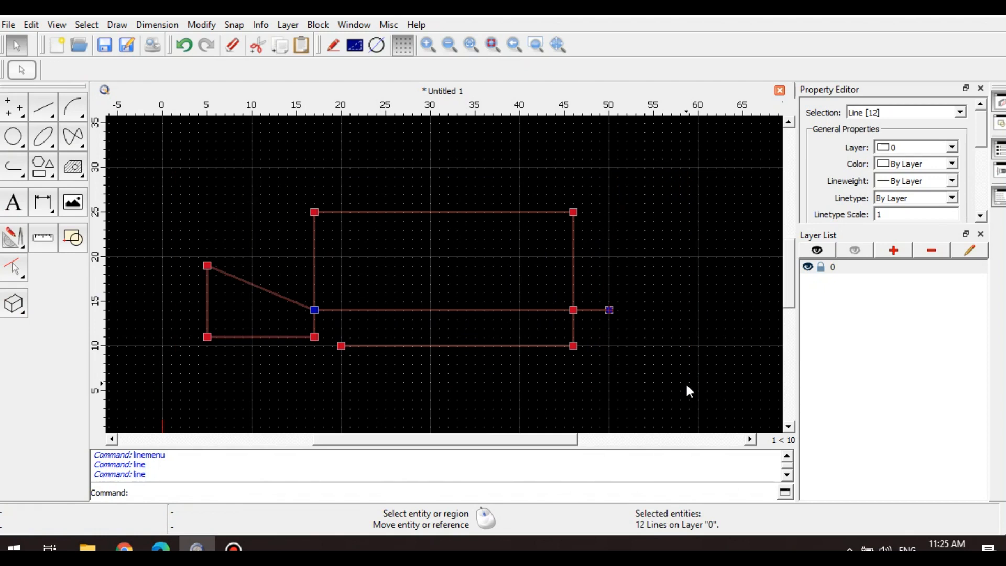
{"action": "key", "text": "Delete"}
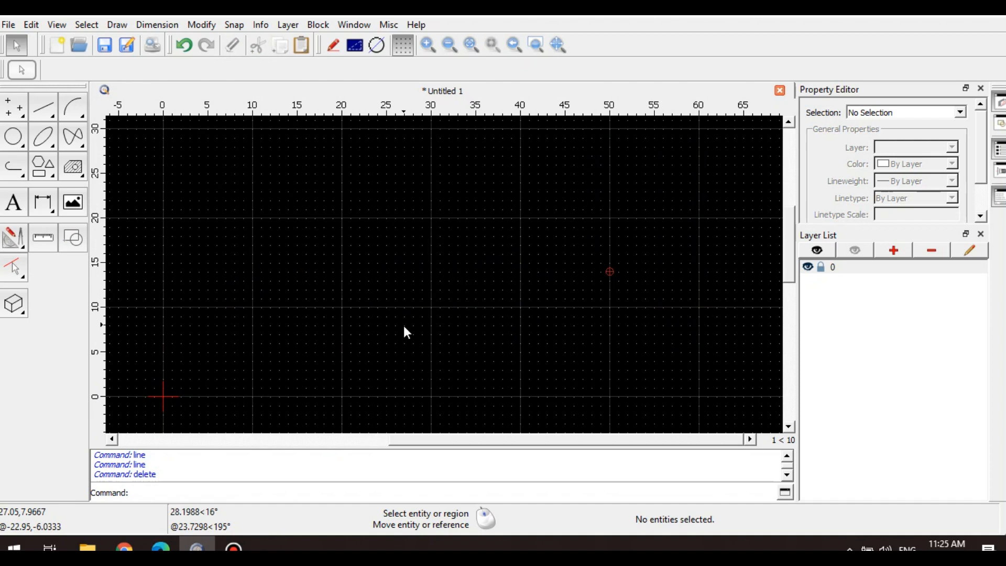
{"action": "mouse_move", "coordinate": [45, 112]}
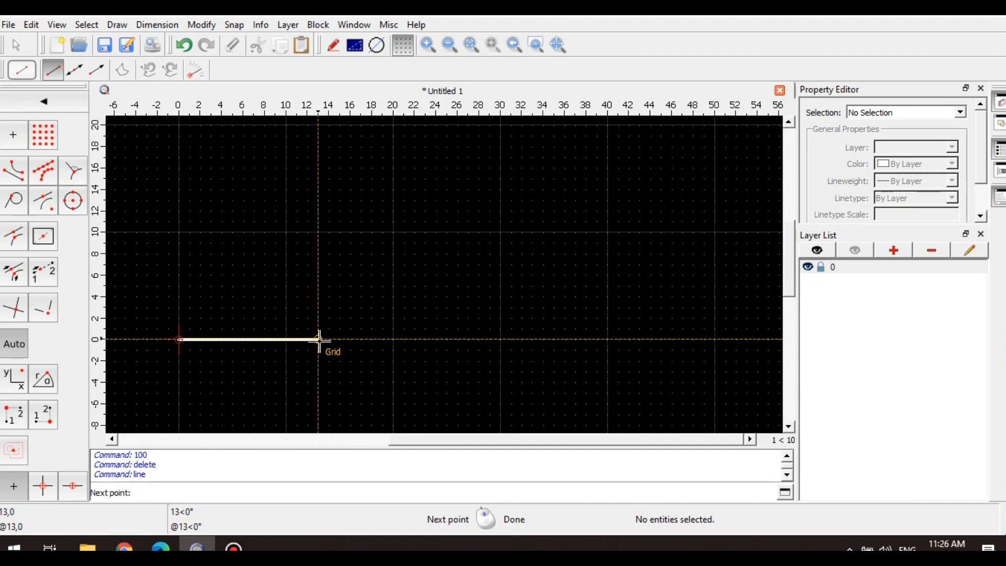
Step: Draw rectangle sides from the origin using typed lengths 10, 10 and 20
{"action": "type", "text": "10"}
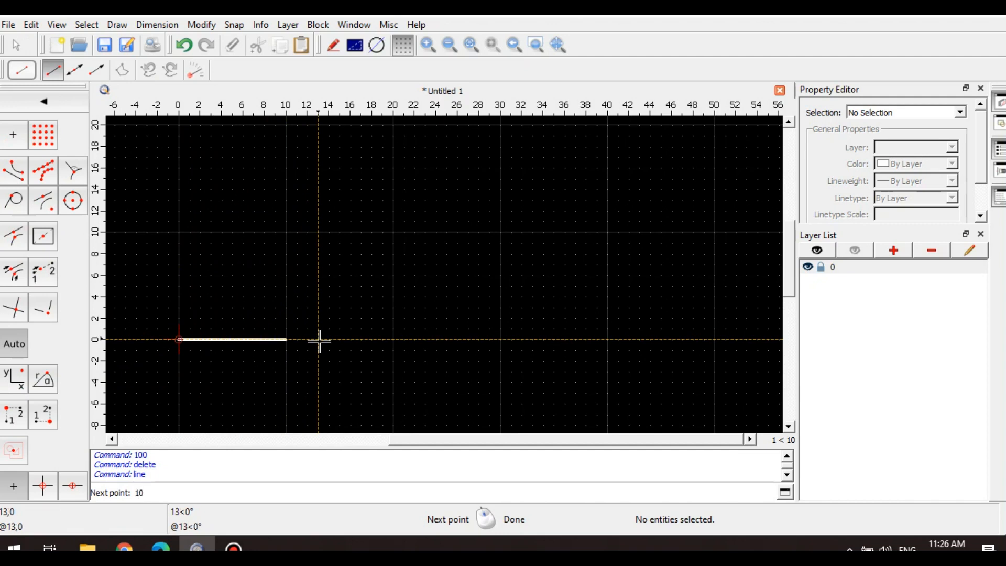
{"action": "type", "text": "10"}
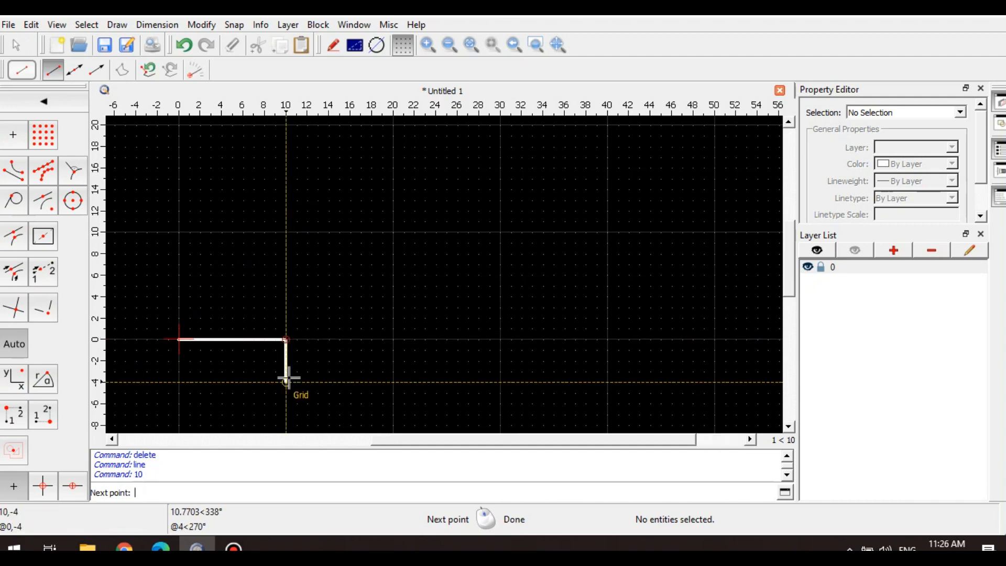
{"action": "mouse_move", "coordinate": [286, 231]}
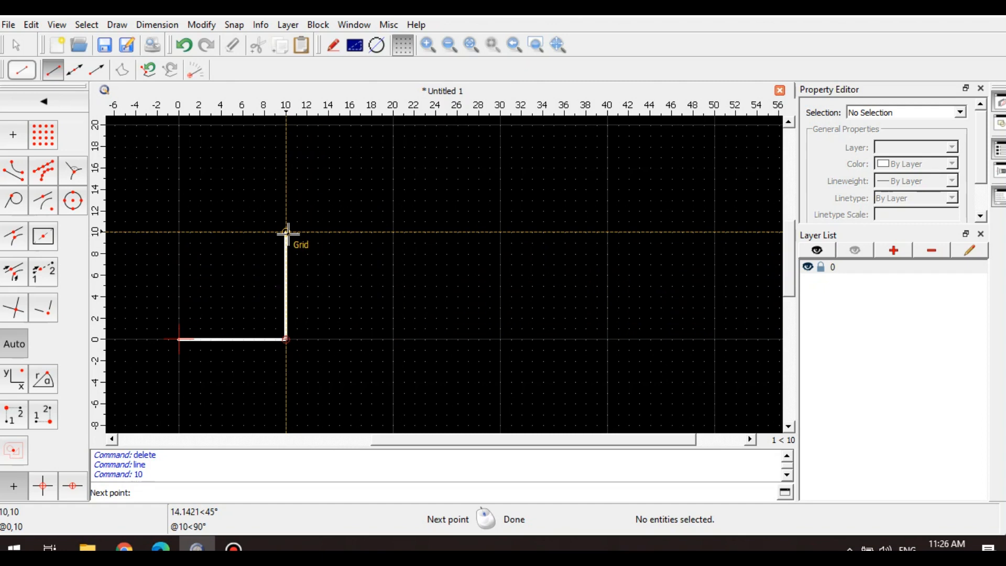
{"action": "type", "text": "20"}
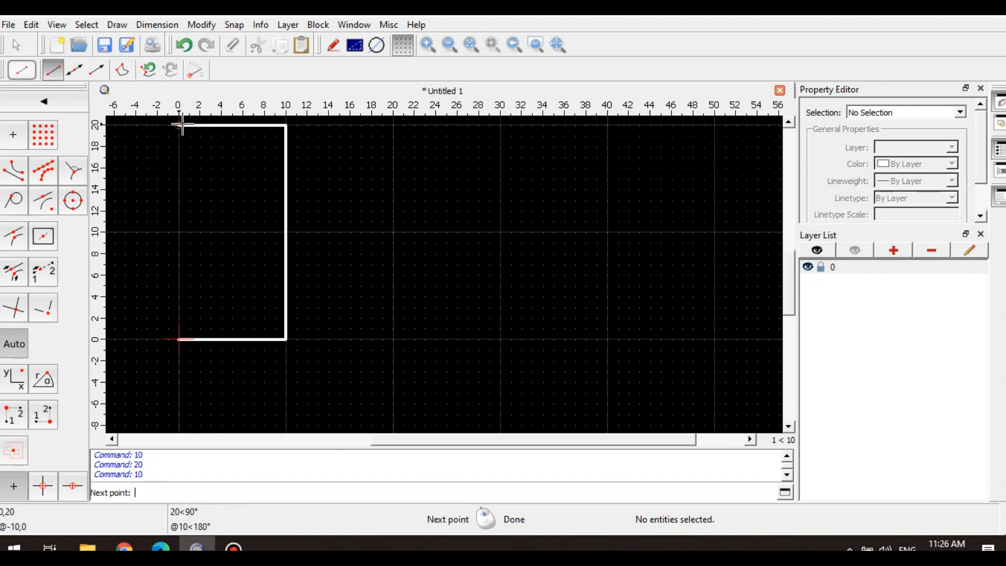
{"action": "mouse_move", "coordinate": [180, 340]}
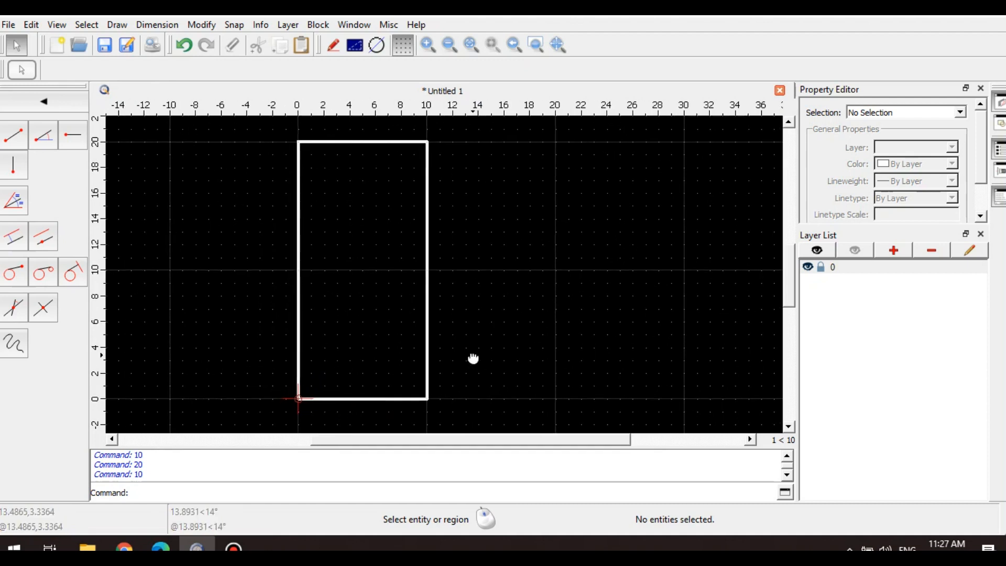
{"action": "mouse_move", "coordinate": [475, 363]}
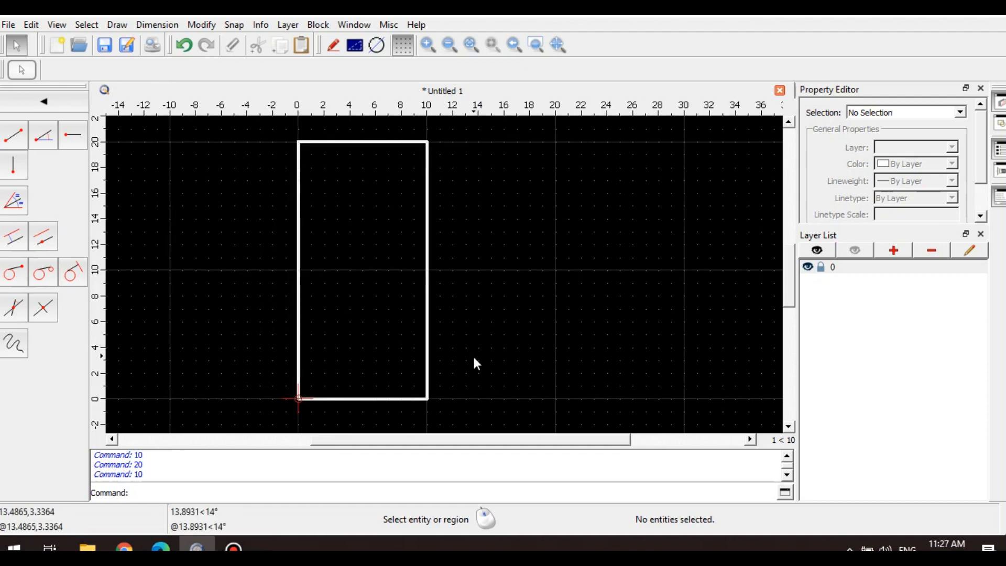
{"action": "mouse_move", "coordinate": [193, 181]}
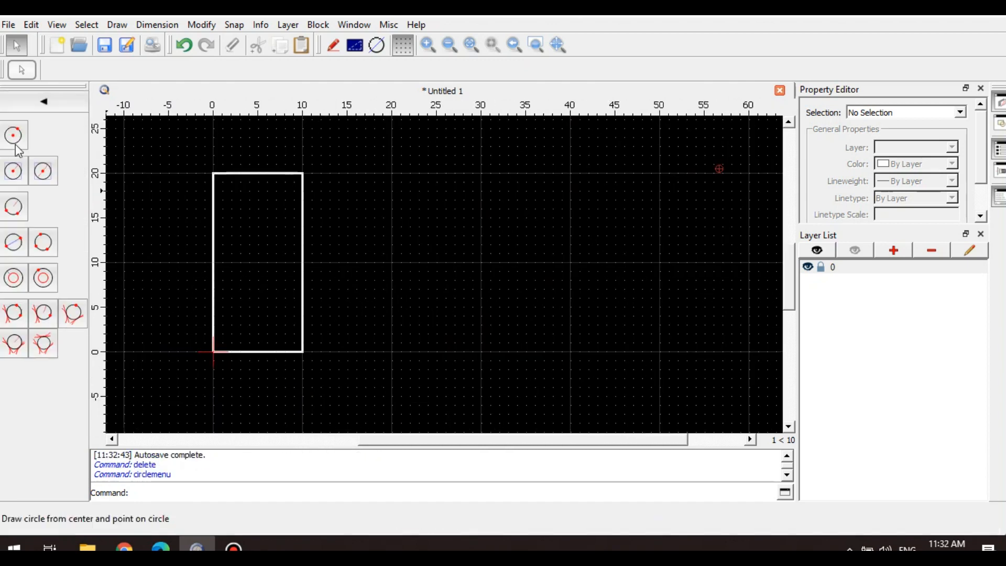
Step: Start a centre-point circle with its centre in the upper front view
{"action": "left_click", "coordinate": [12, 135]}
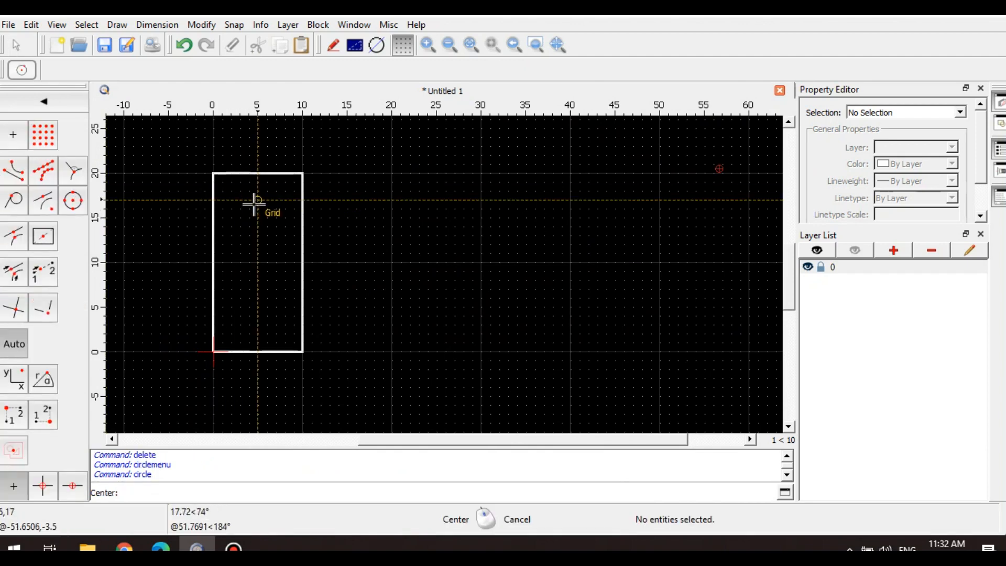
{"action": "left_click", "coordinate": [257, 200]}
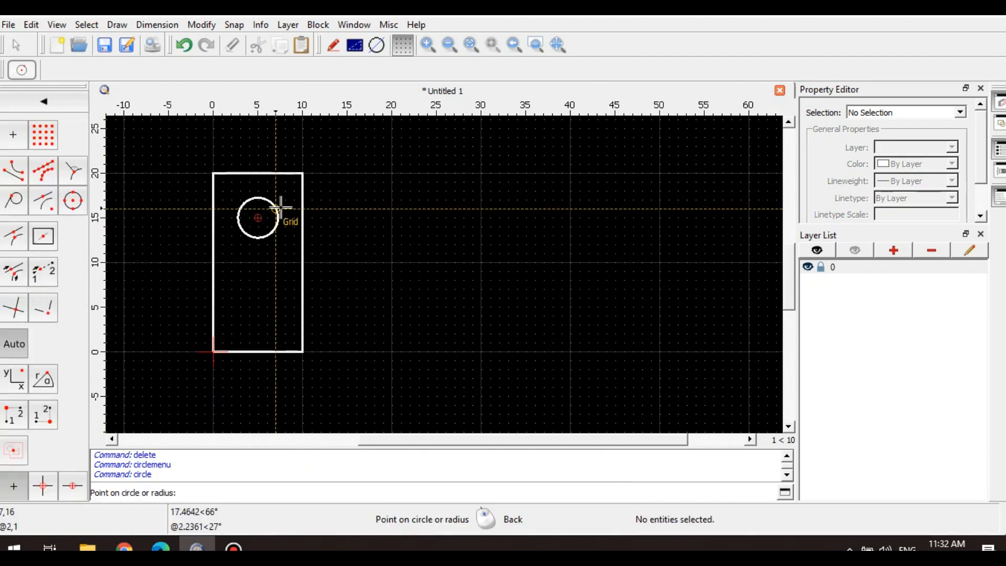
{"action": "mouse_move", "coordinate": [284, 219]}
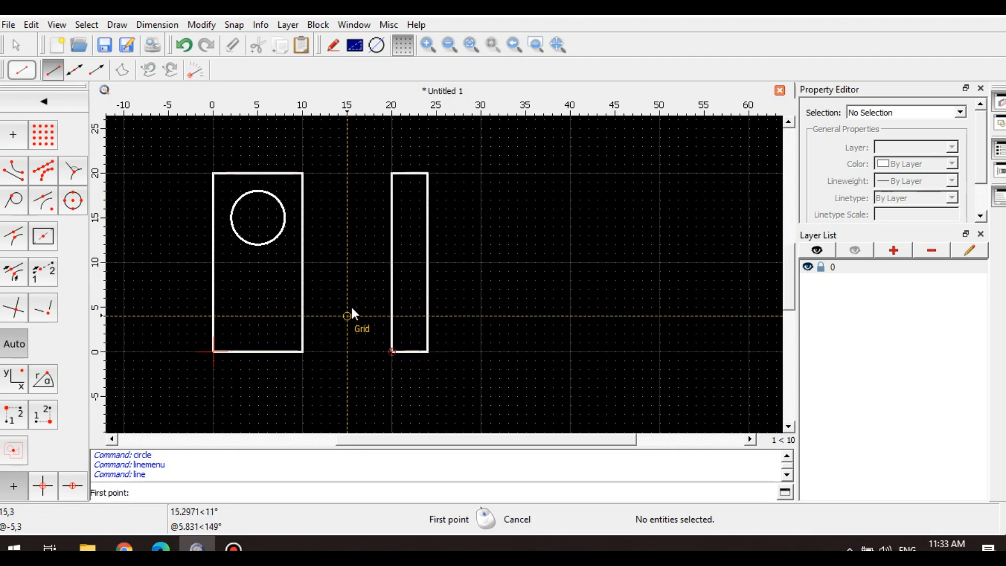
{"action": "mouse_move", "coordinate": [260, 189]}
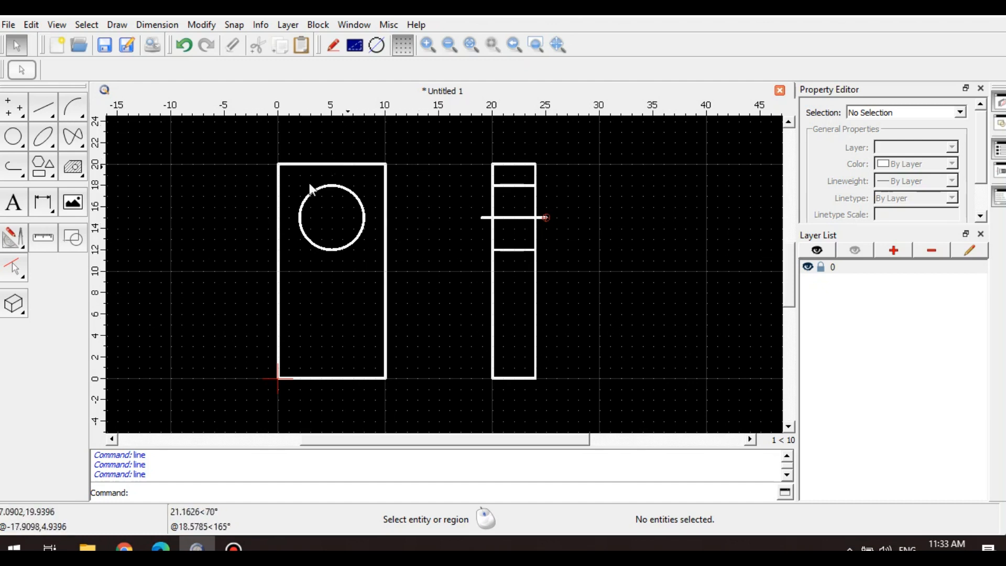
{"action": "mouse_move", "coordinate": [437, 350]}
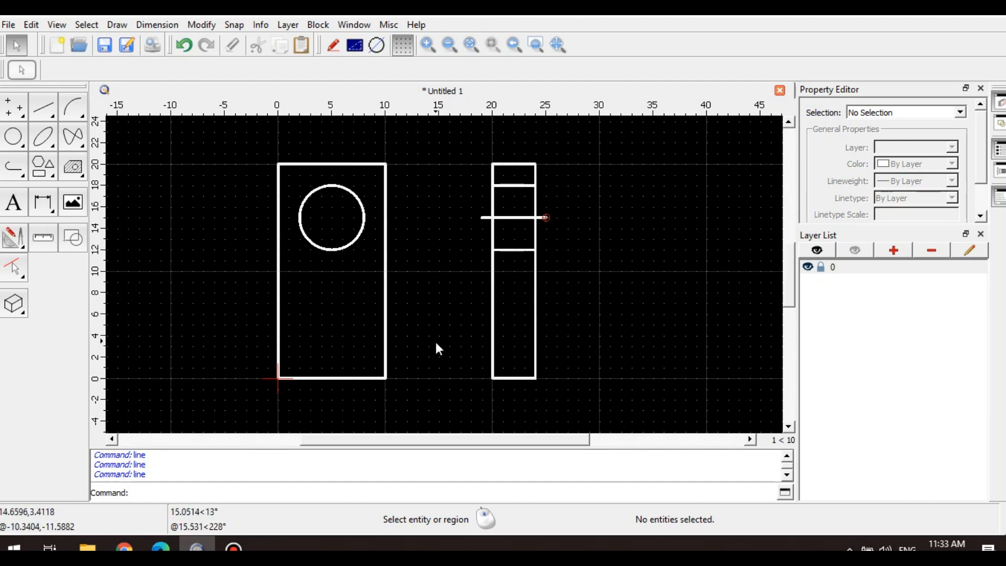
Step: Set the side view's middle line to Center linetype and the outer two to Dashed
{"action": "left_click", "coordinate": [514, 217]}
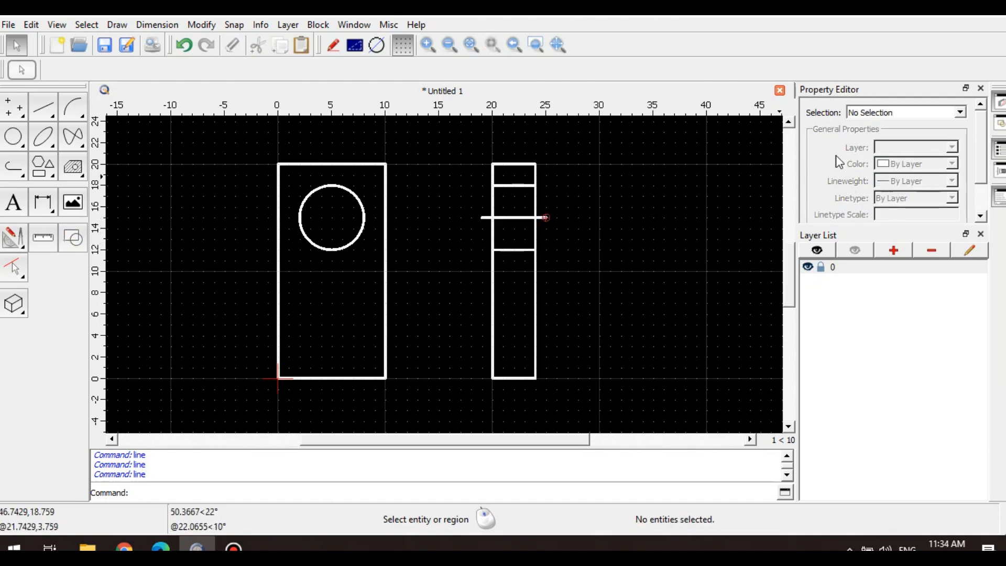
{"action": "mouse_move", "coordinate": [546, 217]}
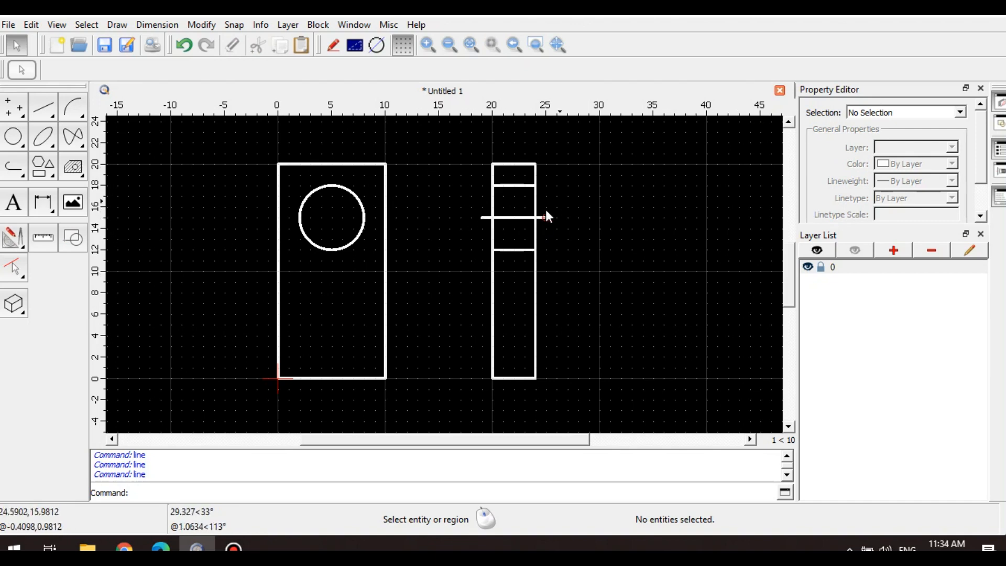
{"action": "left_click", "coordinate": [514, 217]}
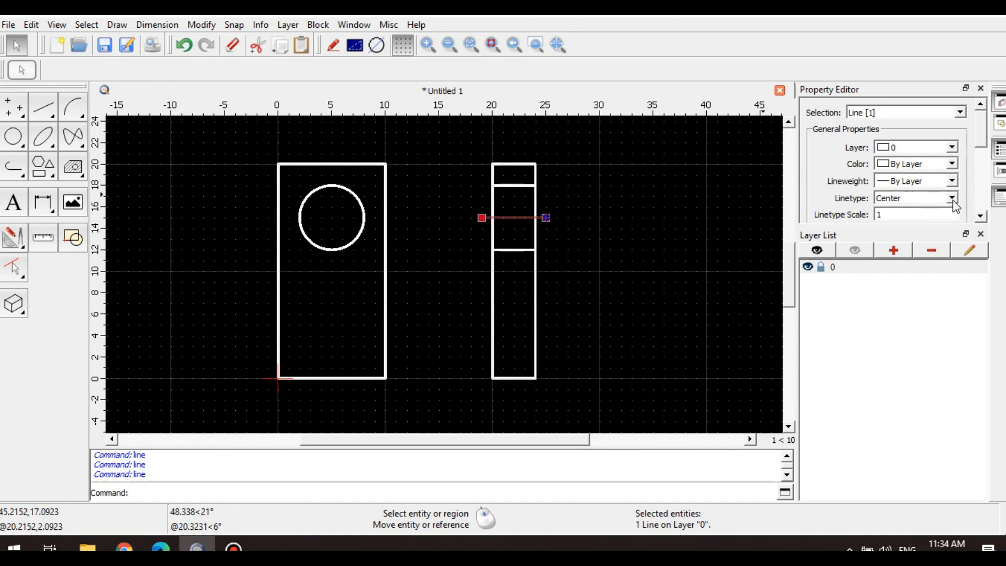
{"action": "left_click", "coordinate": [953, 198]}
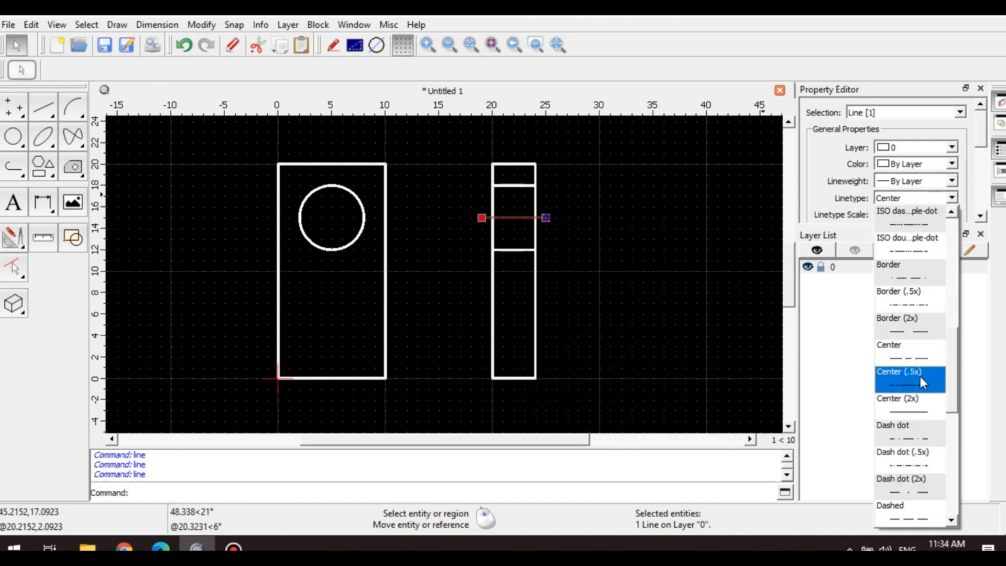
{"action": "left_click", "coordinate": [903, 378]}
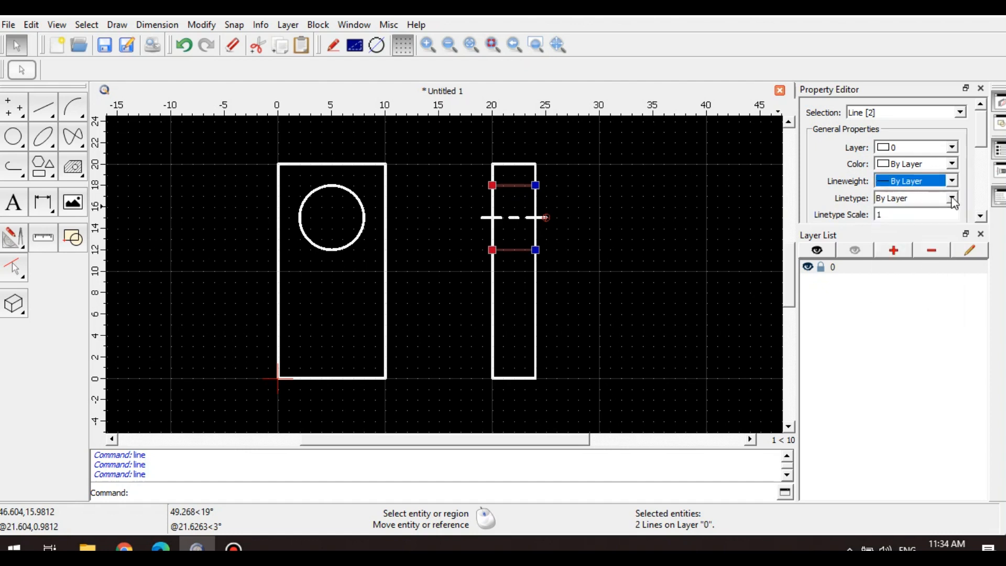
{"action": "left_click", "coordinate": [953, 198]}
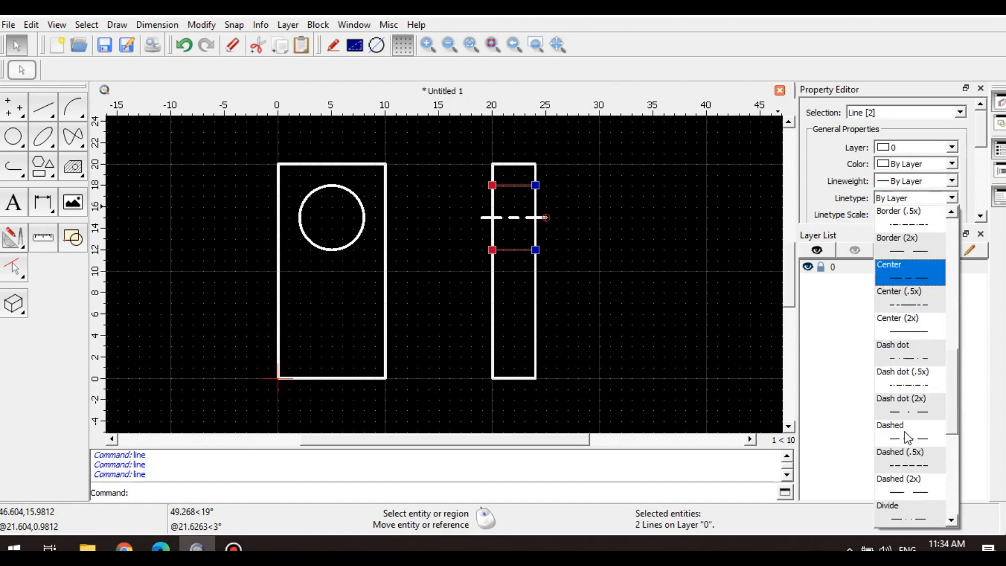
{"action": "scroll", "scroll_direction": "down", "scroll_amount": 3}
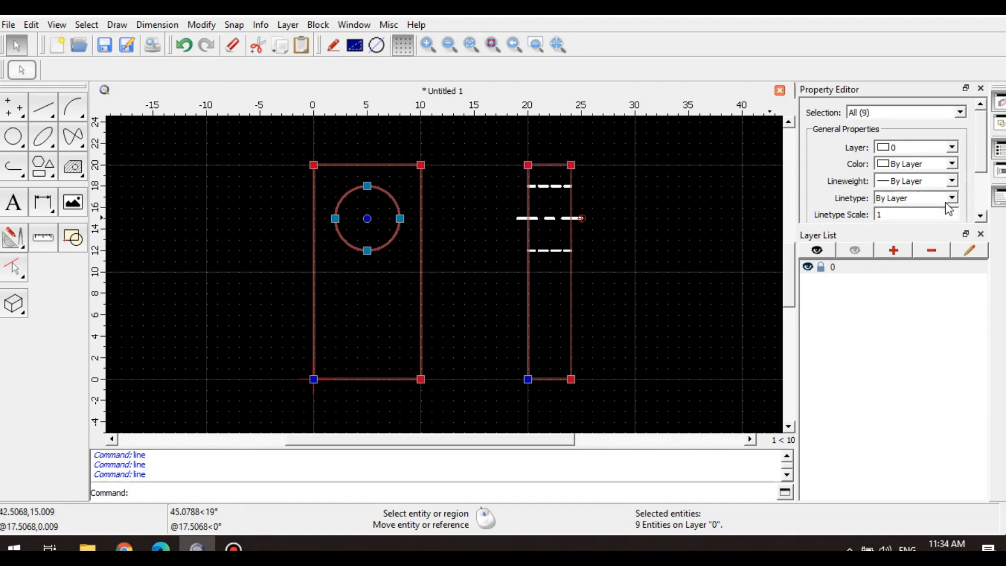
Step: Apply 0.50mm (ISO) lineweight to all selected lines, then deselect them
{"action": "left_click", "coordinate": [952, 180]}
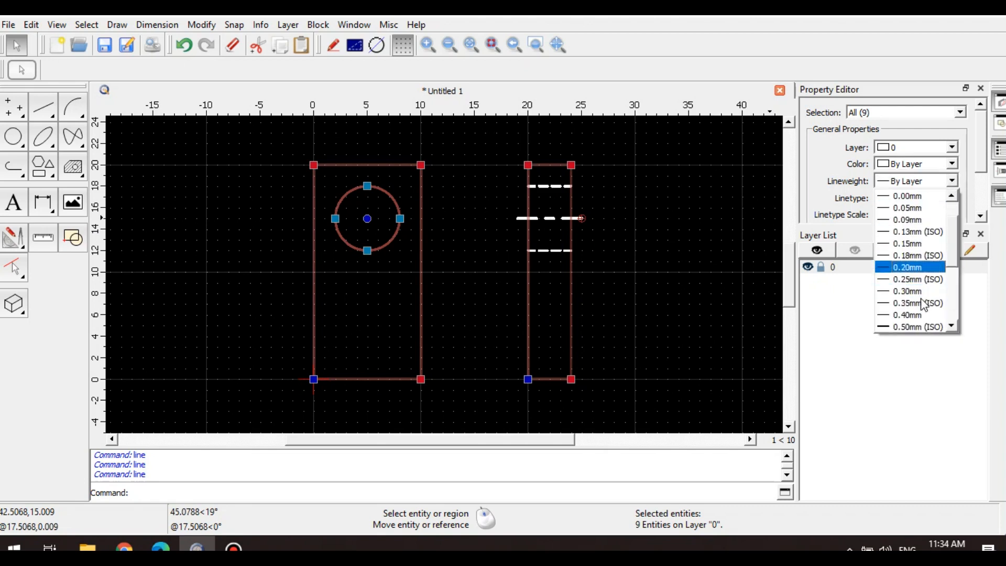
{"action": "left_click", "coordinate": [916, 327]}
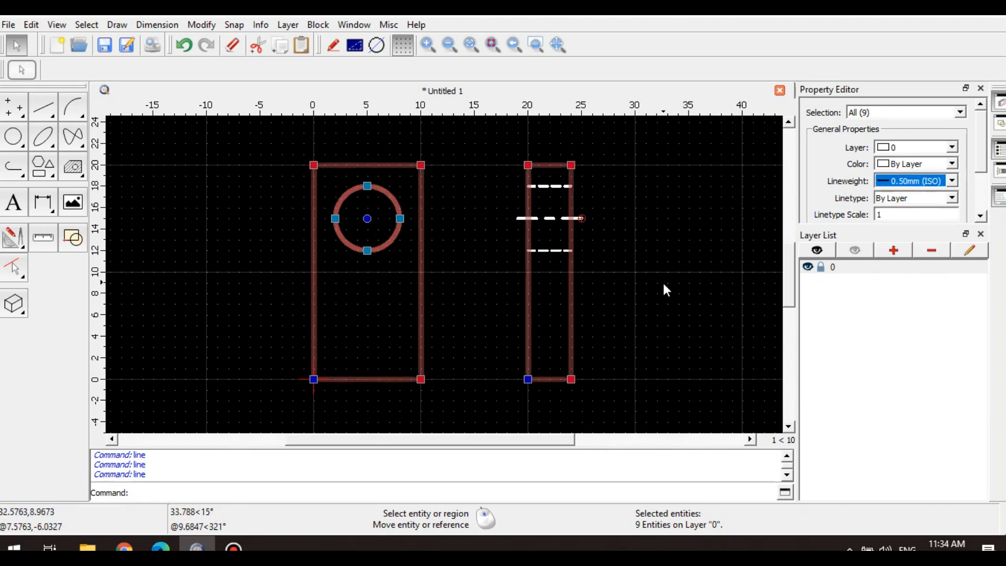
{"action": "left_click", "coordinate": [449, 286]}
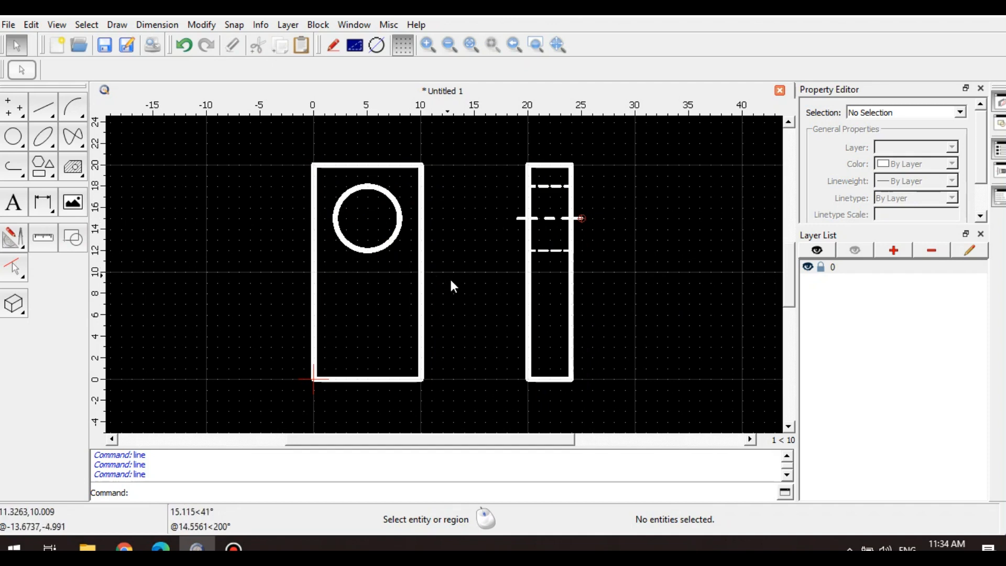
{"action": "mouse_move", "coordinate": [43, 210]}
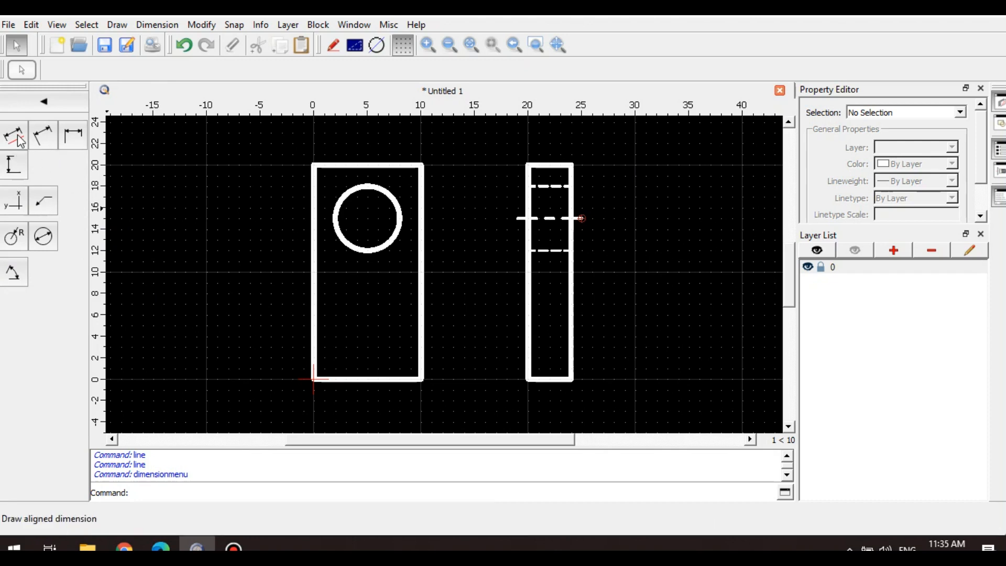
{"action": "mouse_move", "coordinate": [72, 134]}
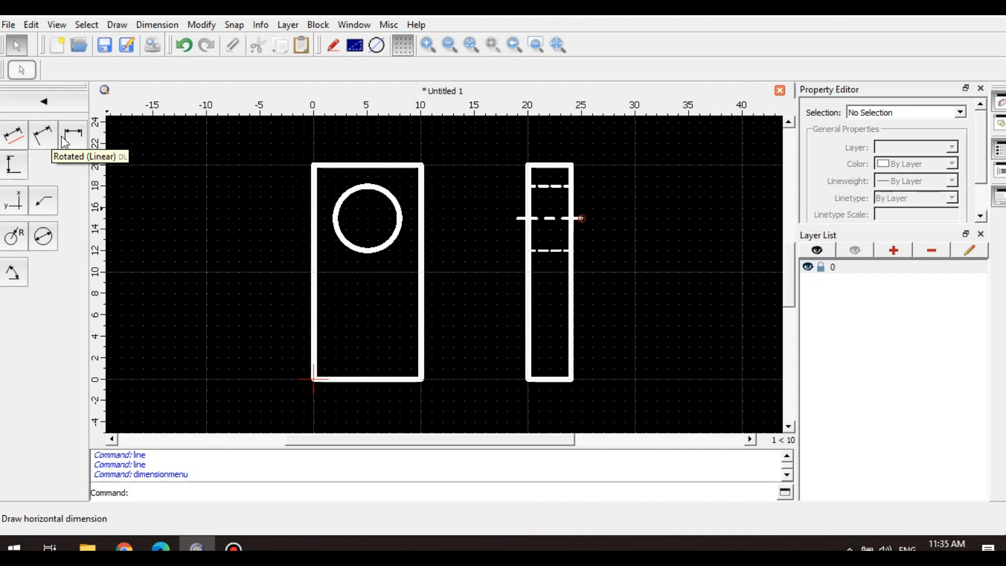
{"action": "mouse_move", "coordinate": [72, 133]}
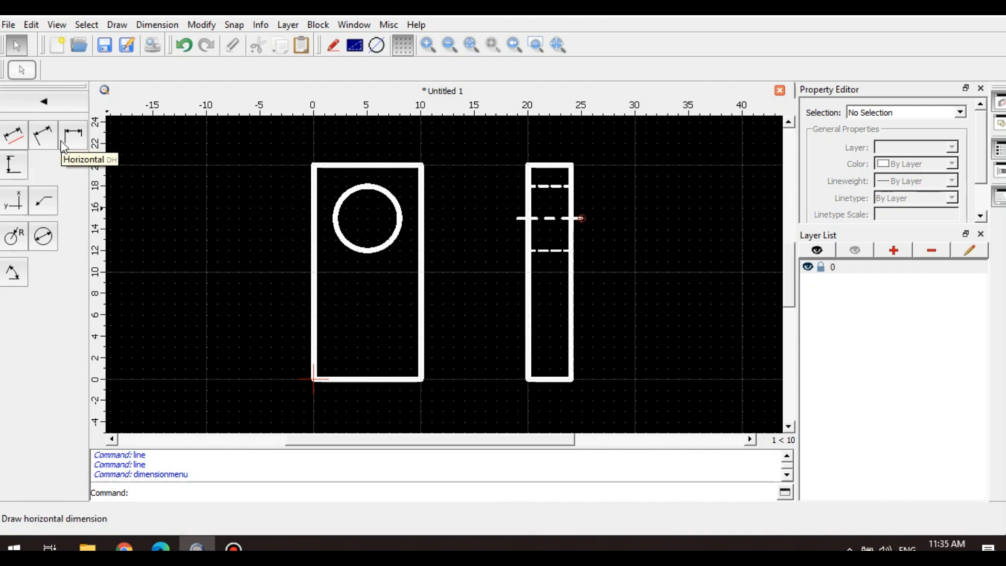
Step: Add the 20, 15, 5, 10 and 4 horizontal and vertical dimensions
{"action": "left_click", "coordinate": [72, 134]}
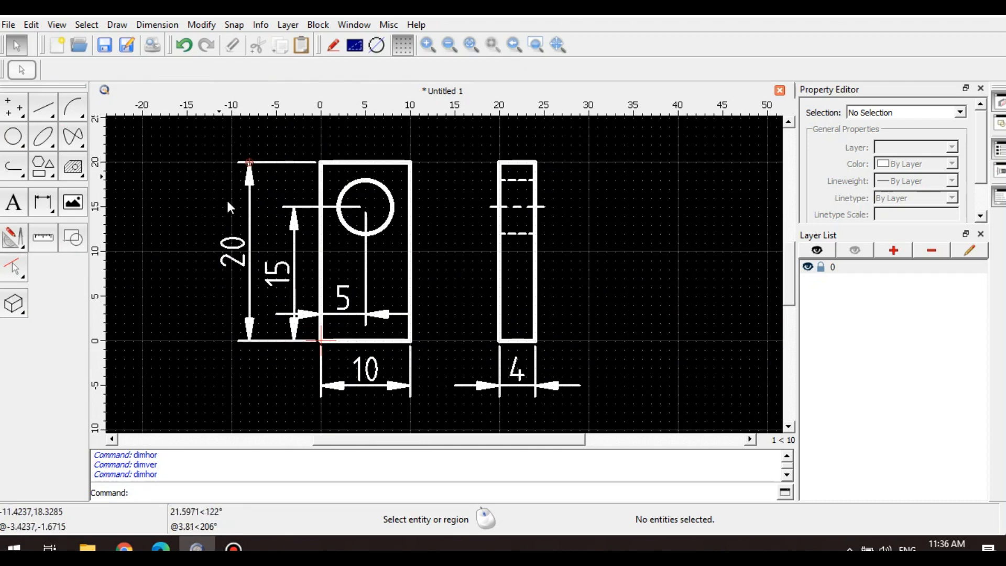
{"action": "mouse_move", "coordinate": [546, 418]}
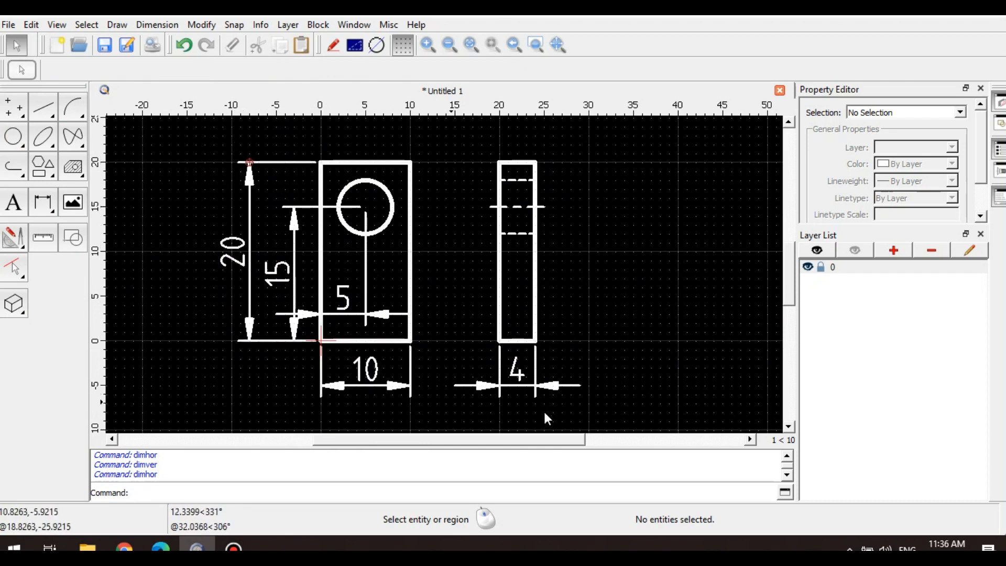
{"action": "mouse_move", "coordinate": [208, 223]}
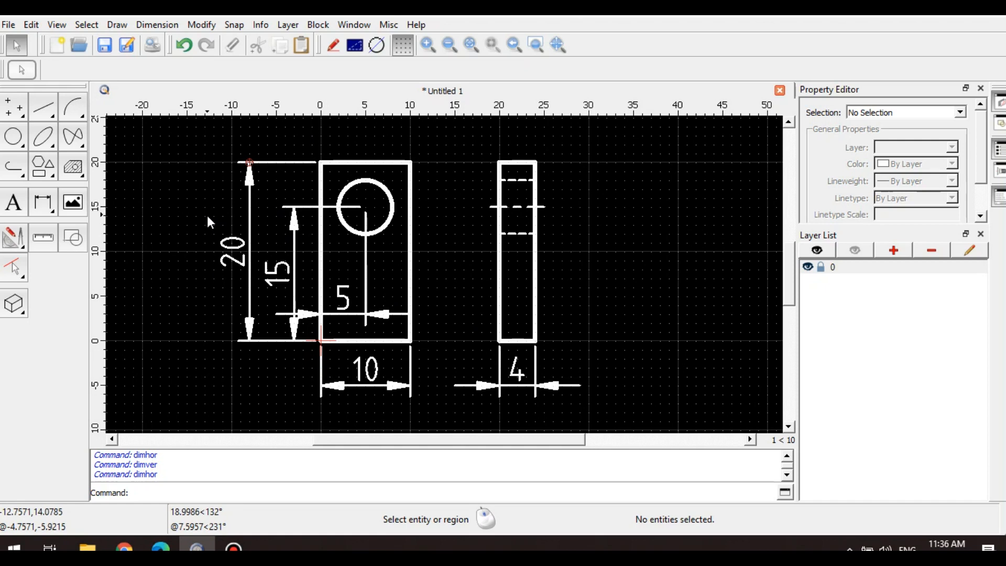
{"action": "mouse_move", "coordinate": [155, 248]}
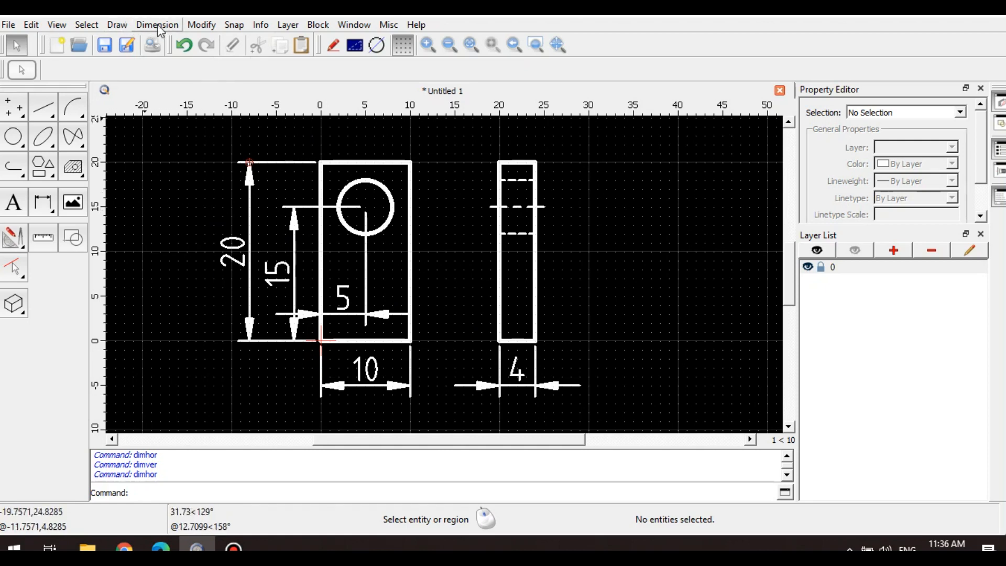
Step: Enter 0.5 as the dimension size scale factor in Drawing Preferences and confirm
{"action": "left_click", "coordinate": [31, 24]}
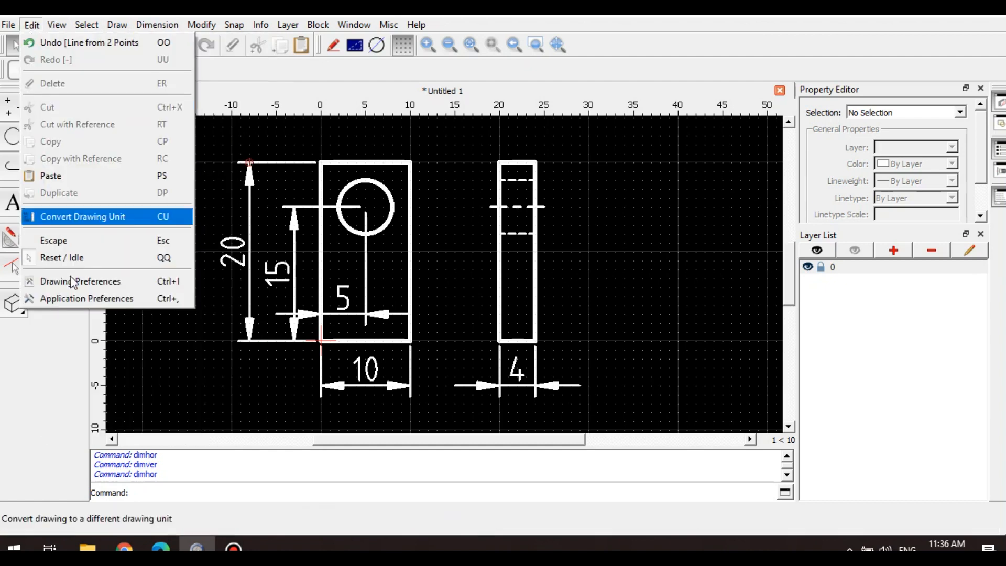
{"action": "left_click", "coordinate": [79, 281]}
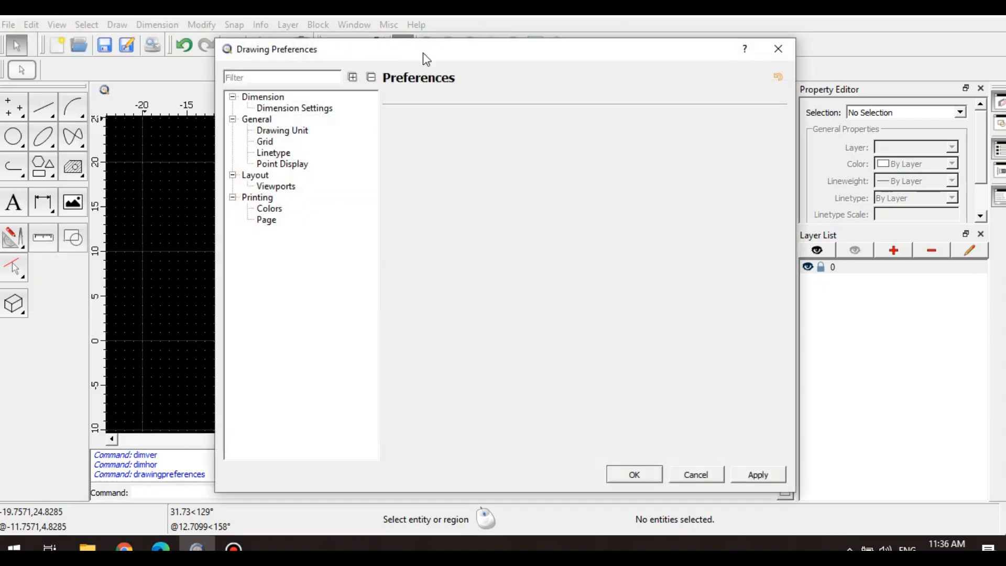
{"action": "left_click_drag", "start_coordinate": [426, 57], "coordinate": [324, 48]}
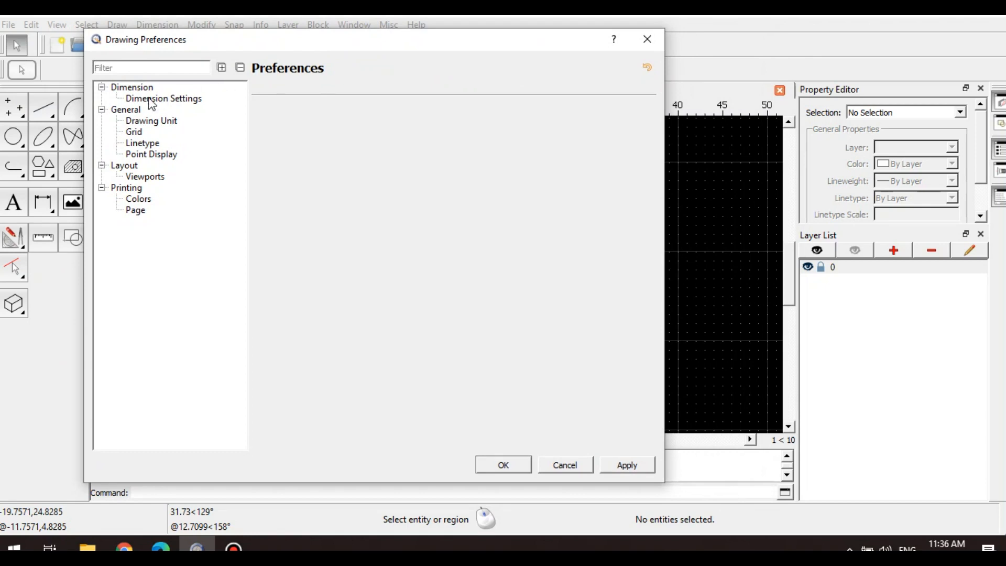
{"action": "left_click", "coordinate": [164, 98]}
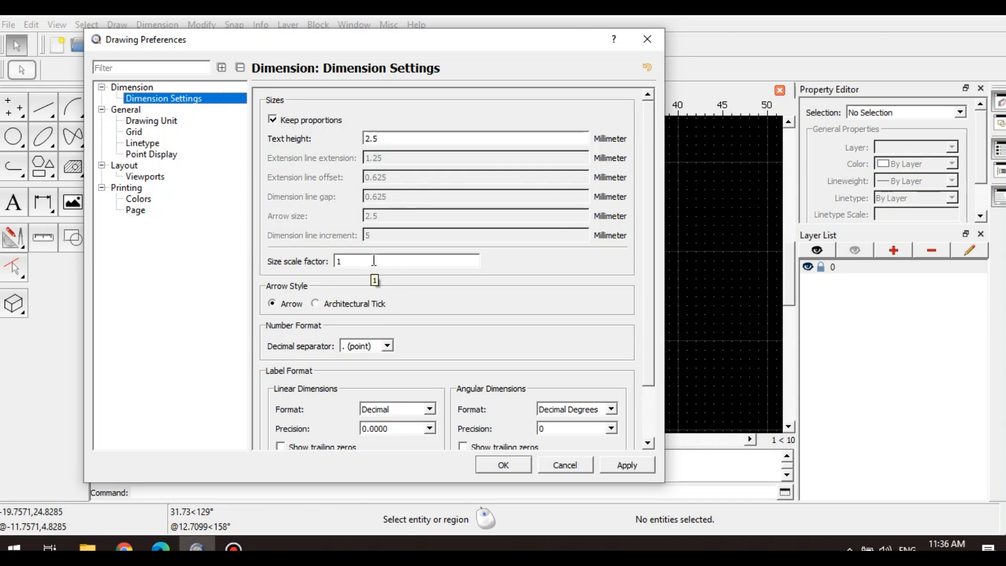
{"action": "type", "text": "0.5"}
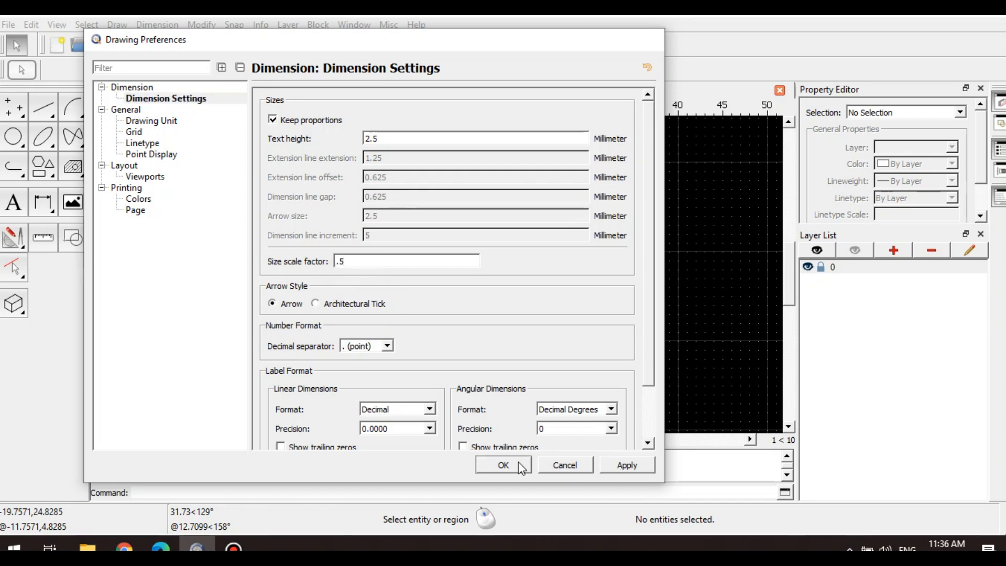
{"action": "left_click", "coordinate": [503, 465]}
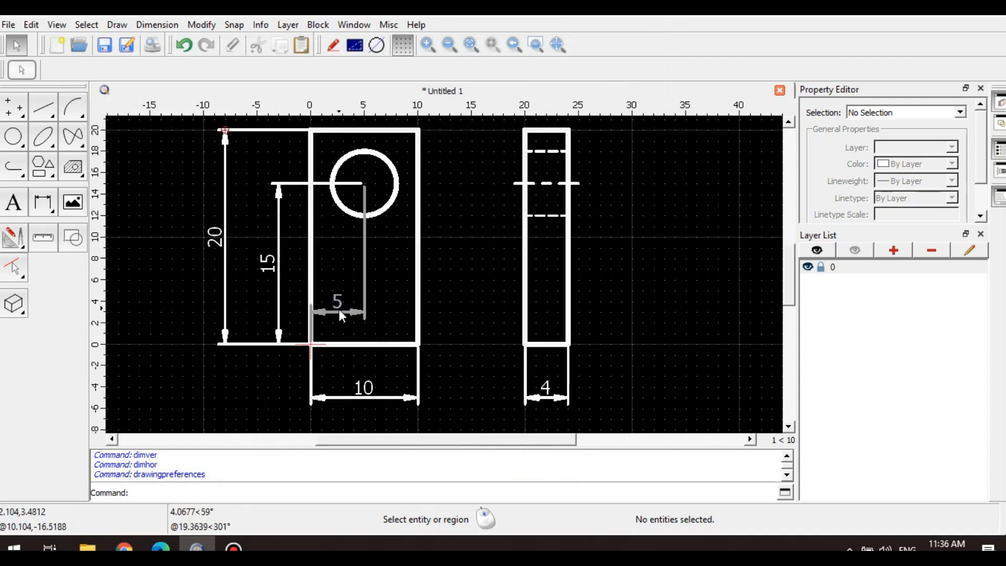
Step: Drag the 10 width dimension's line lower, below the 5 dimension
{"action": "left_click", "coordinate": [337, 311]}
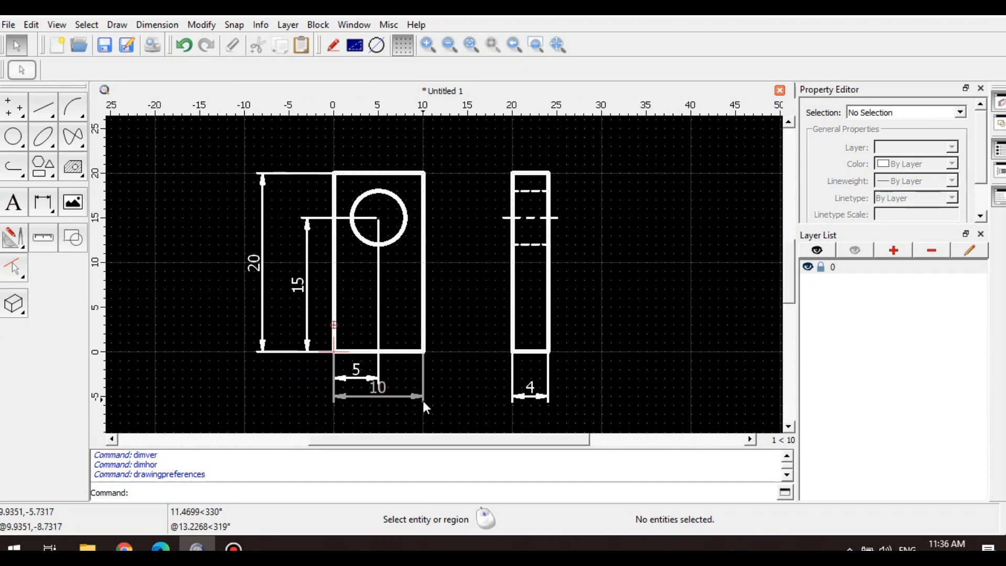
{"action": "left_click", "coordinate": [377, 397]}
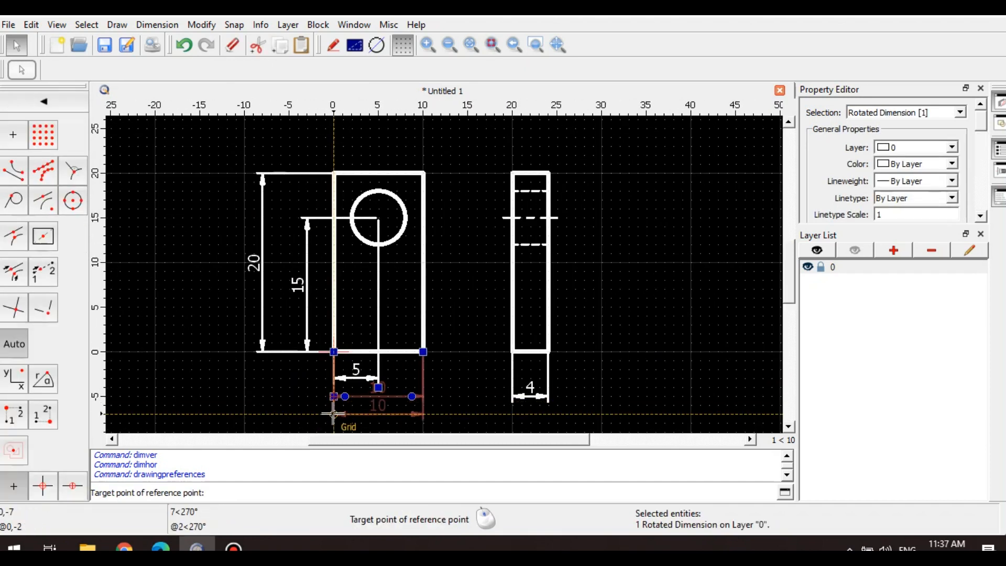
{"action": "mouse_move", "coordinate": [332, 414]}
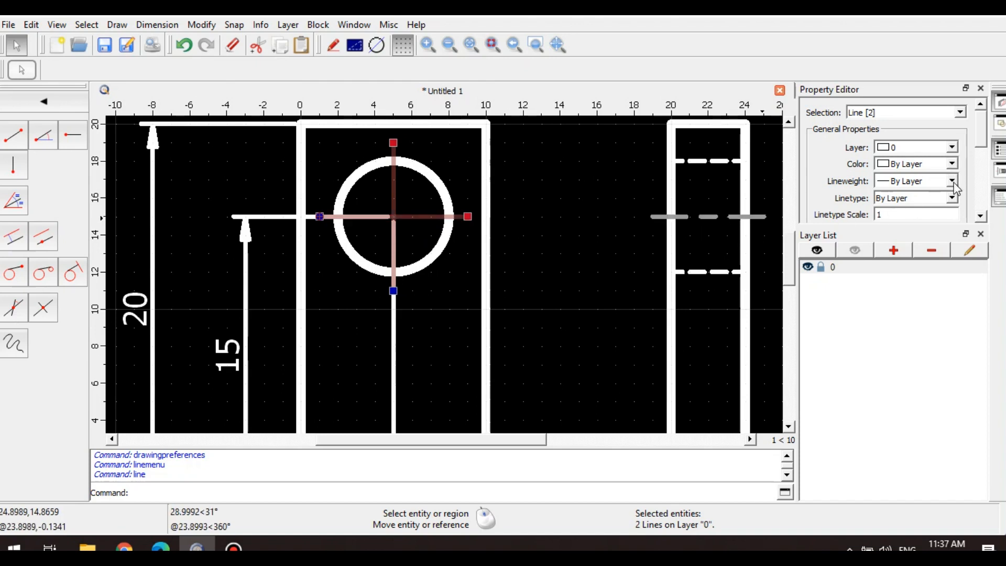
Step: Set the two lines crossing the circle to the Center linetype
{"action": "left_click", "coordinate": [954, 198]}
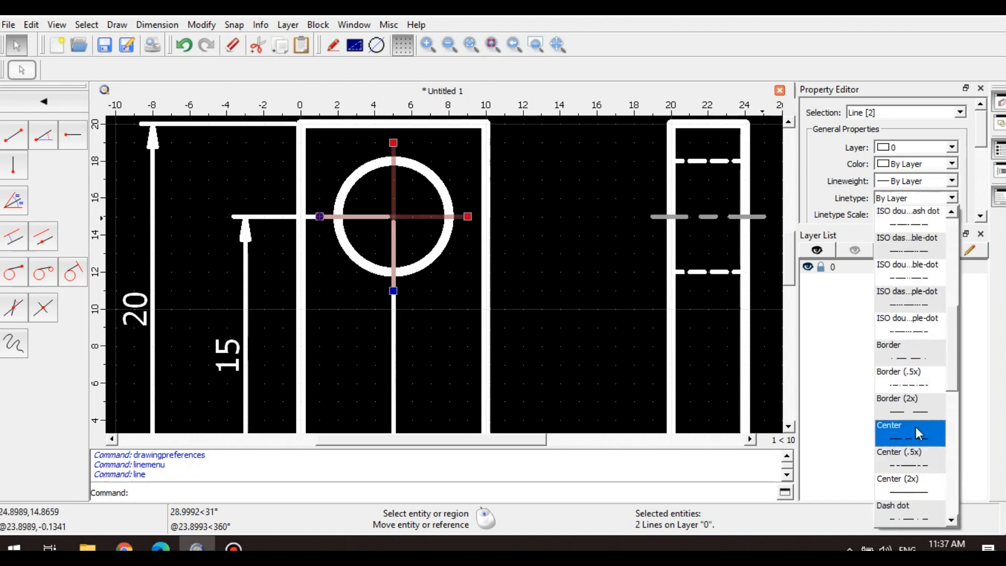
{"action": "left_click", "coordinate": [900, 451]}
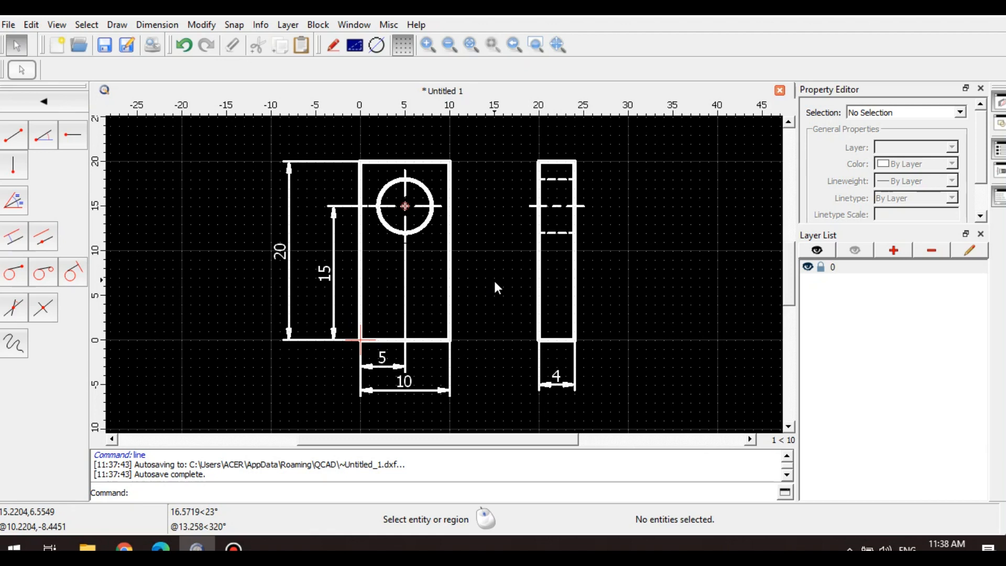
{"action": "left_click", "coordinate": [9, 25]}
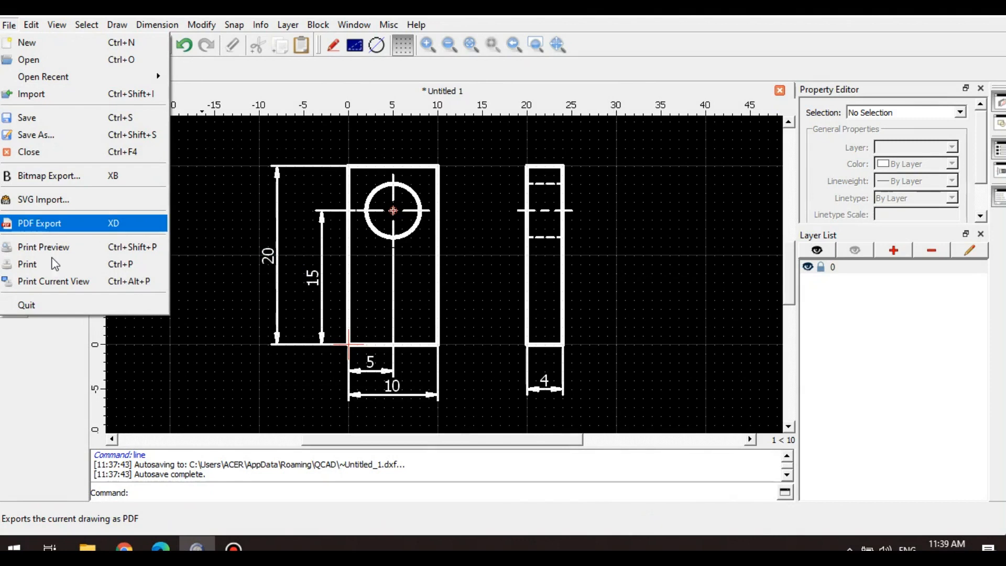
Step: In print preview, set the drawing to 3:1 scale, fit the page, and export to PDF
{"action": "left_click", "coordinate": [43, 247]}
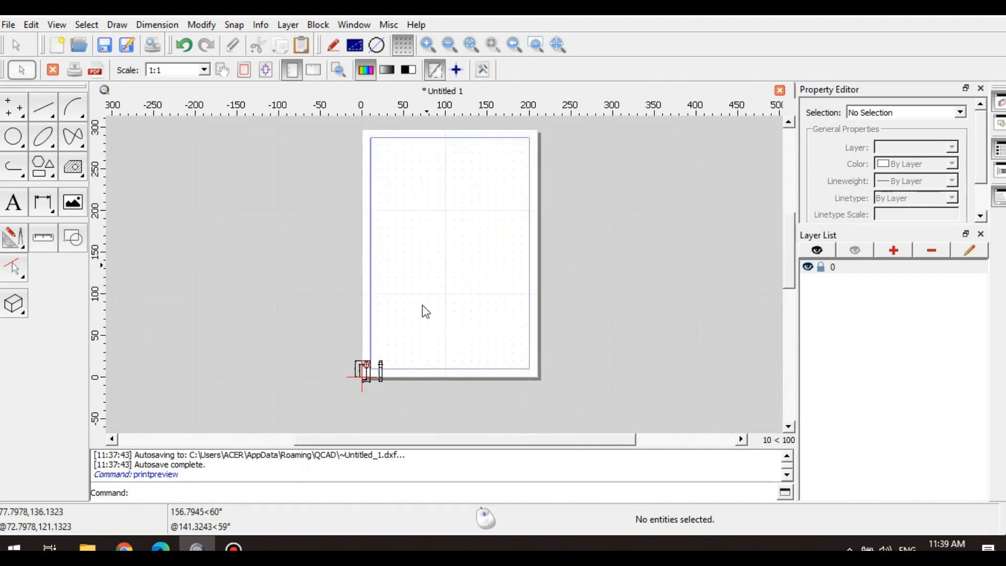
{"action": "mouse_move", "coordinate": [357, 389]}
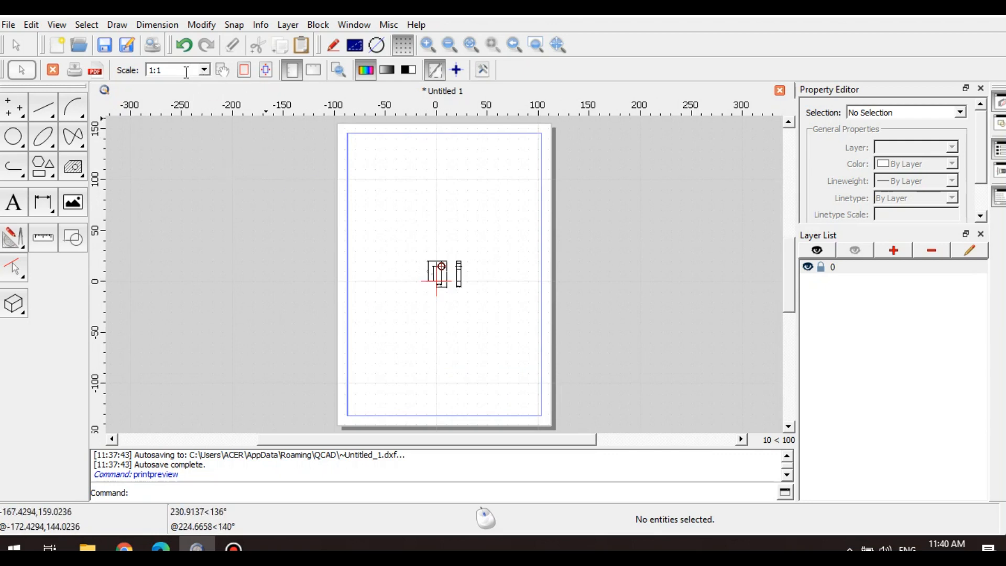
{"action": "left_click", "coordinate": [202, 70]}
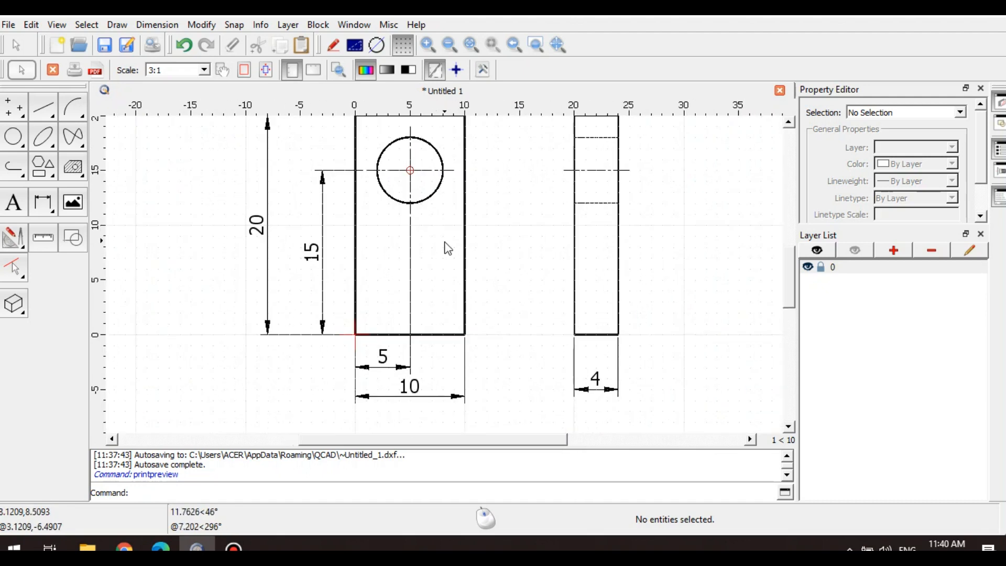
{"action": "left_click", "coordinate": [94, 70]}
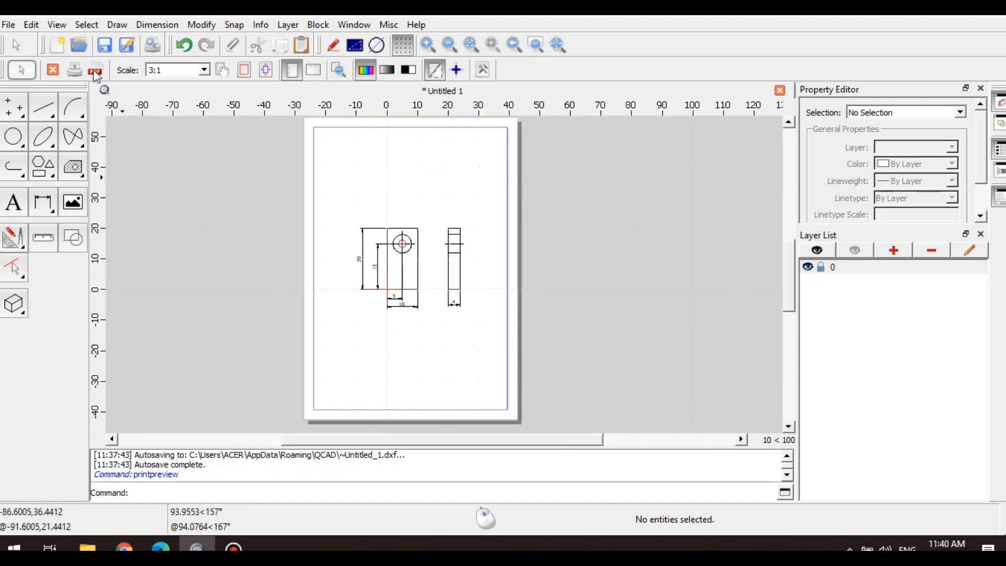
{"action": "left_click", "coordinate": [94, 69]}
{"action": "type", "text": "QCAD first t"}
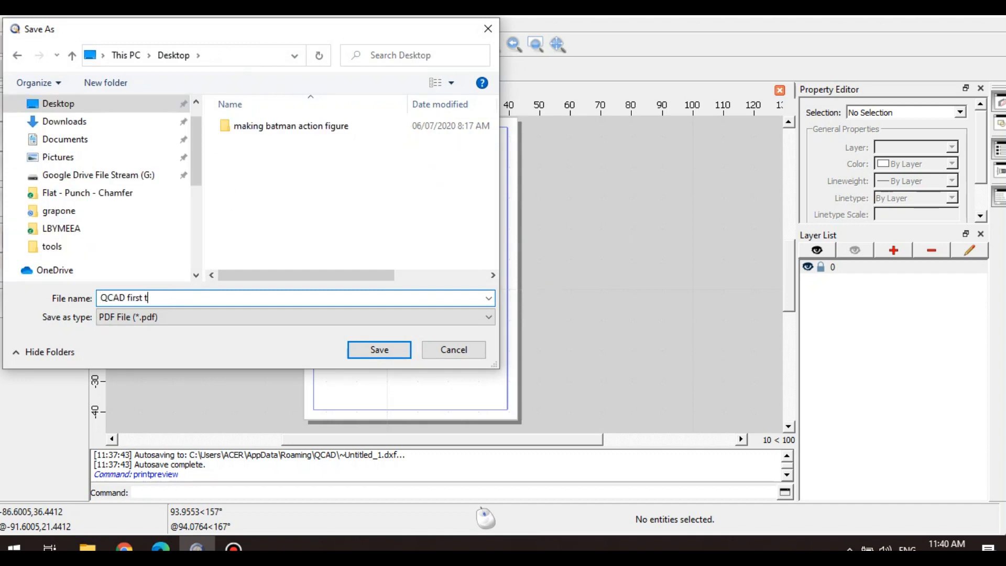
Step: Save the PDF to the Desktop as 'QCAD first technical drawing'
{"action": "type", "text": "echnical drawing"}
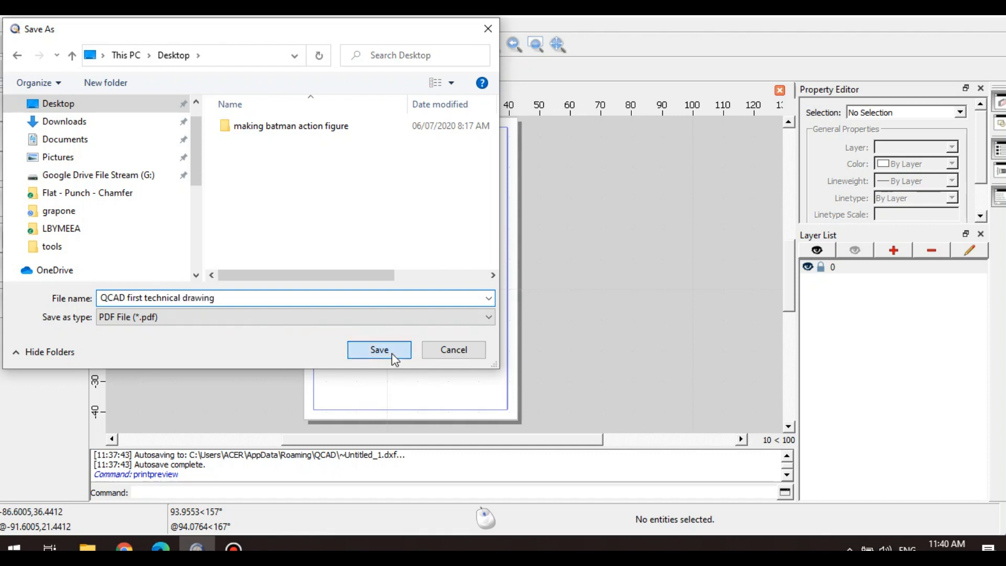
{"action": "left_click", "coordinate": [378, 350]}
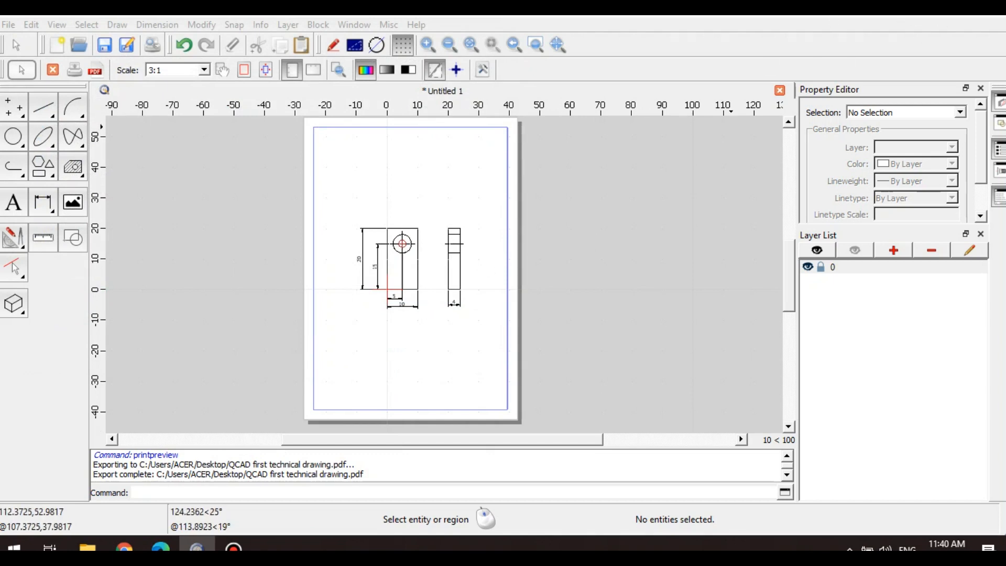
{"action": "mouse_move", "coordinate": [715, 179]}
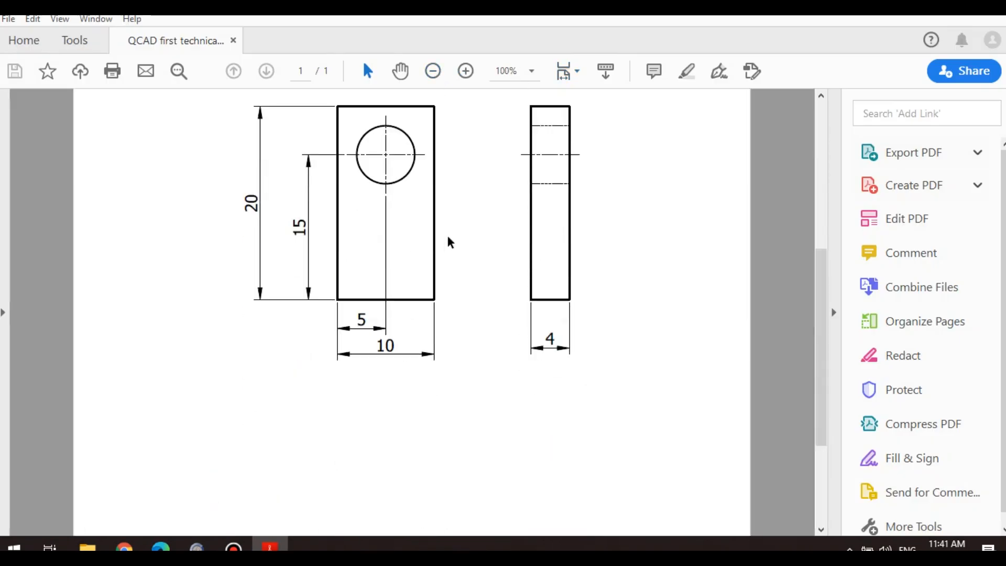
{"action": "left_click", "coordinate": [465, 71]}
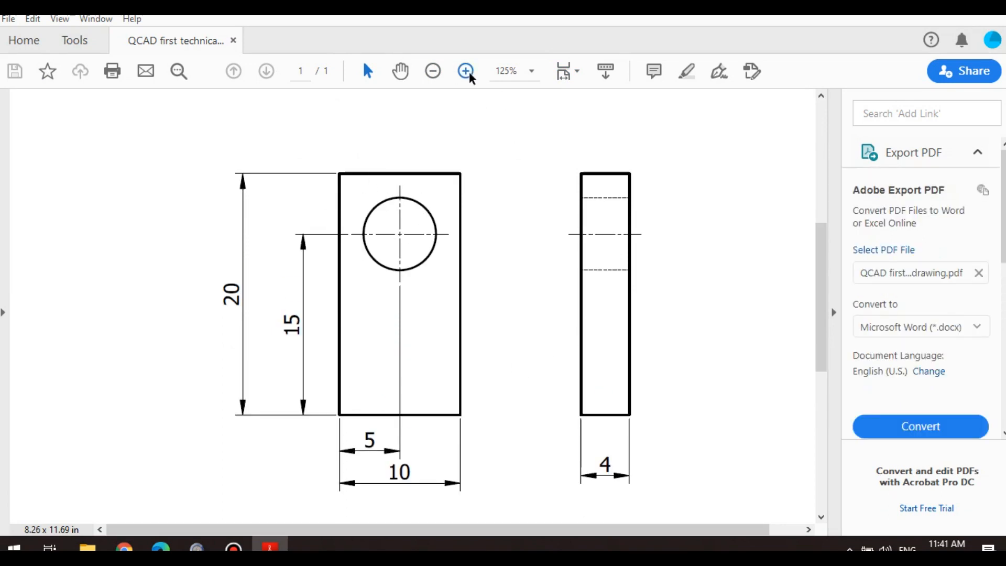
{"action": "left_click", "coordinate": [465, 71]}
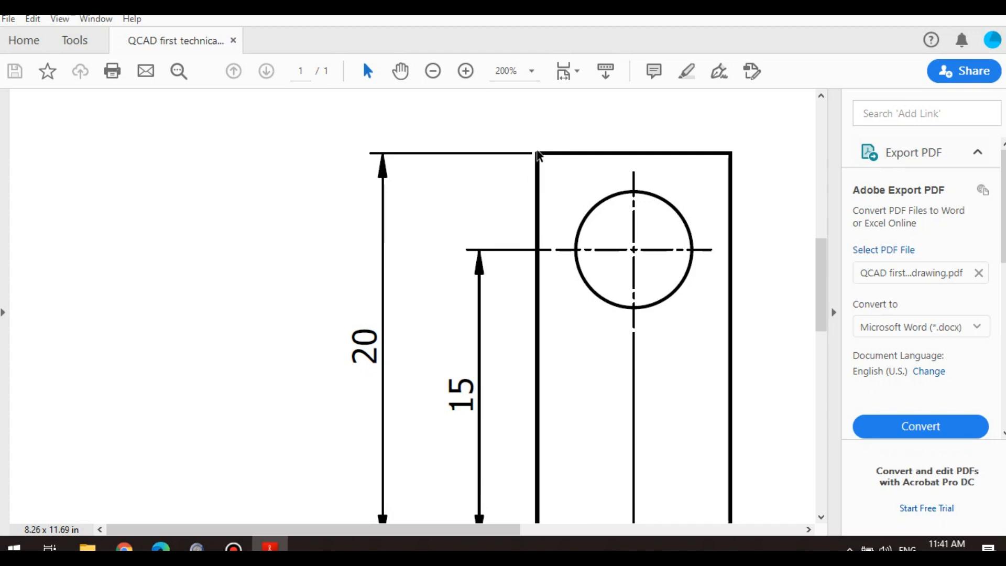
{"action": "scroll", "scroll_direction": "down", "scroll_amount": 3}
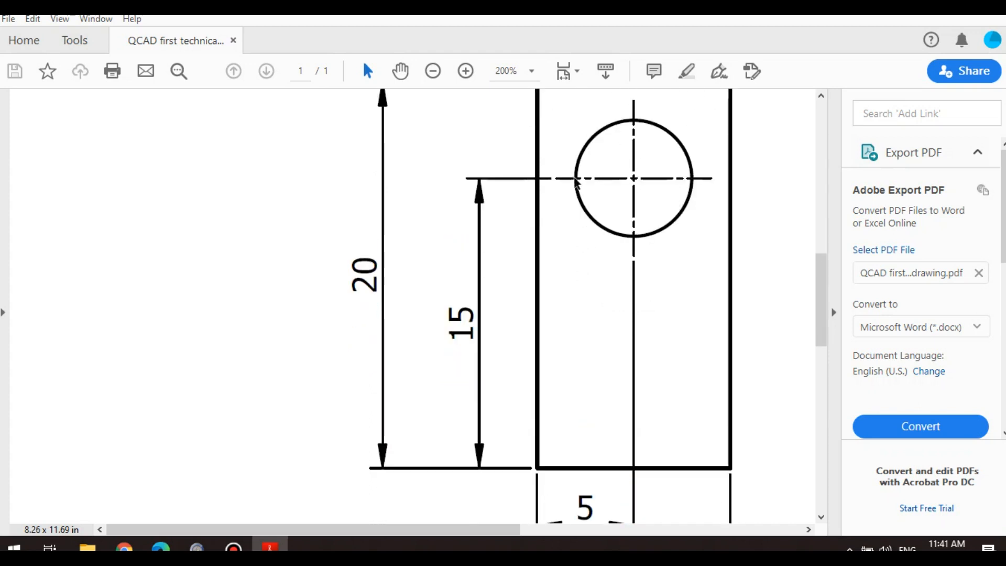
{"action": "mouse_move", "coordinate": [650, 169]}
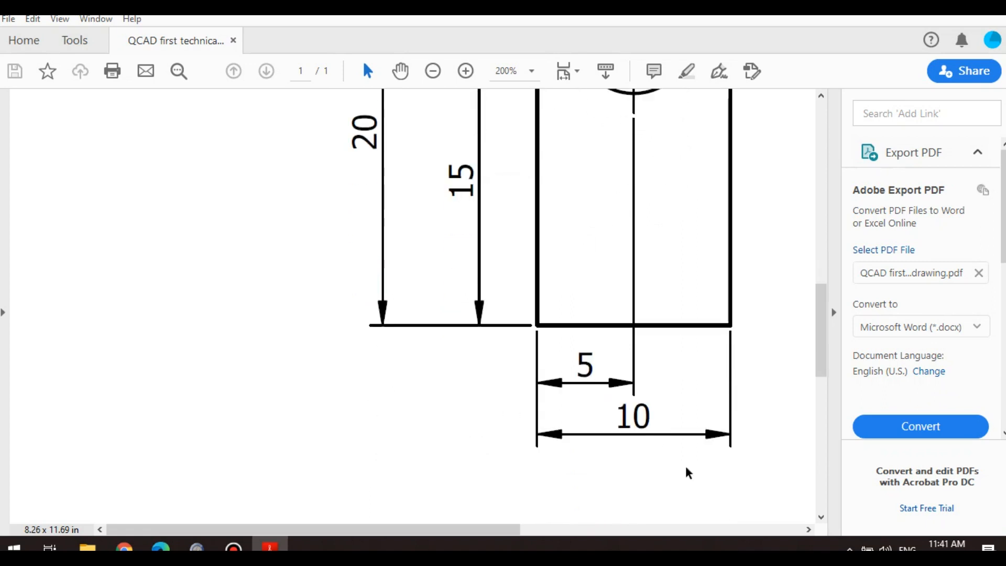
{"action": "left_click", "coordinate": [433, 71]}
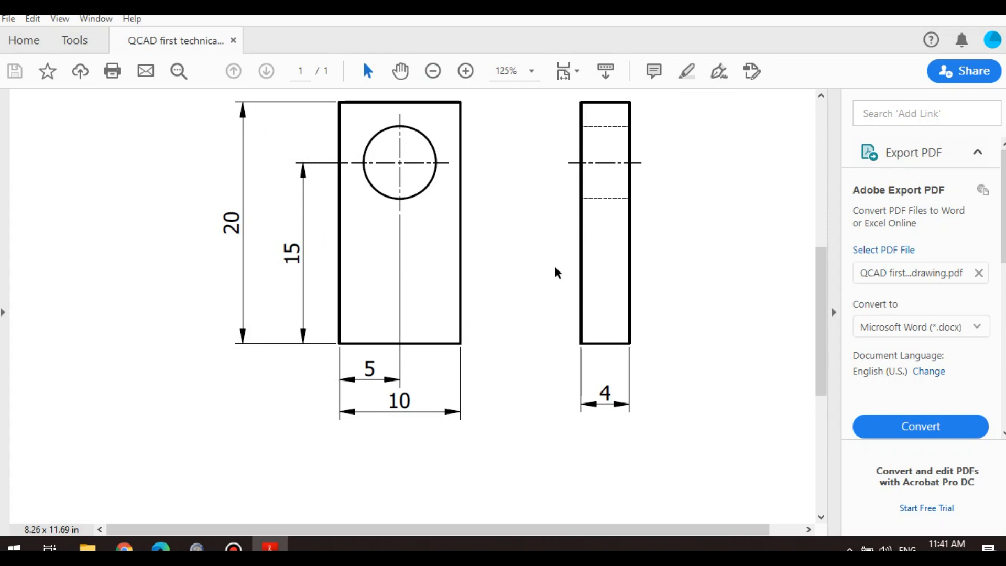
{"action": "left_click", "coordinate": [465, 70]}
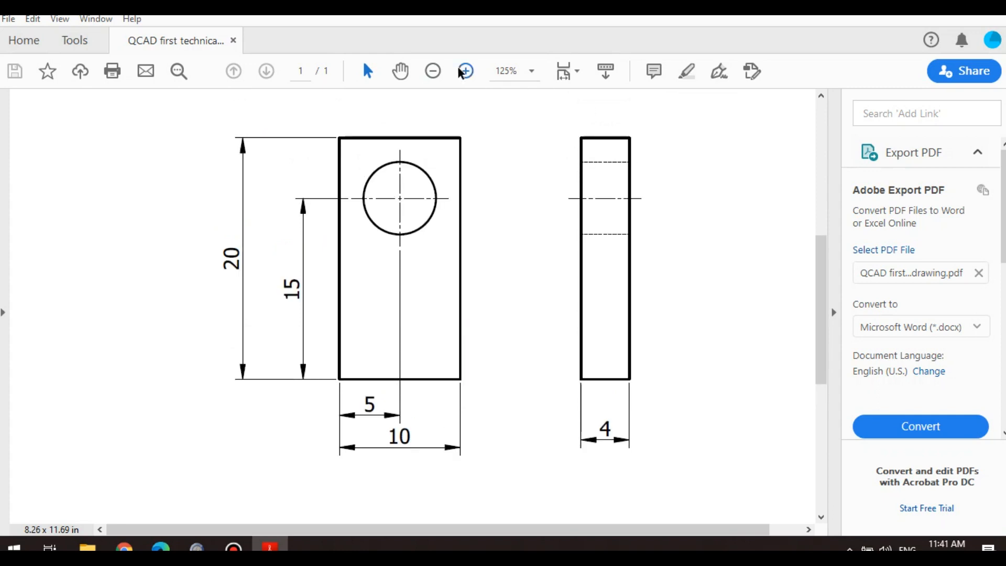
{"action": "left_click", "coordinate": [465, 71]}
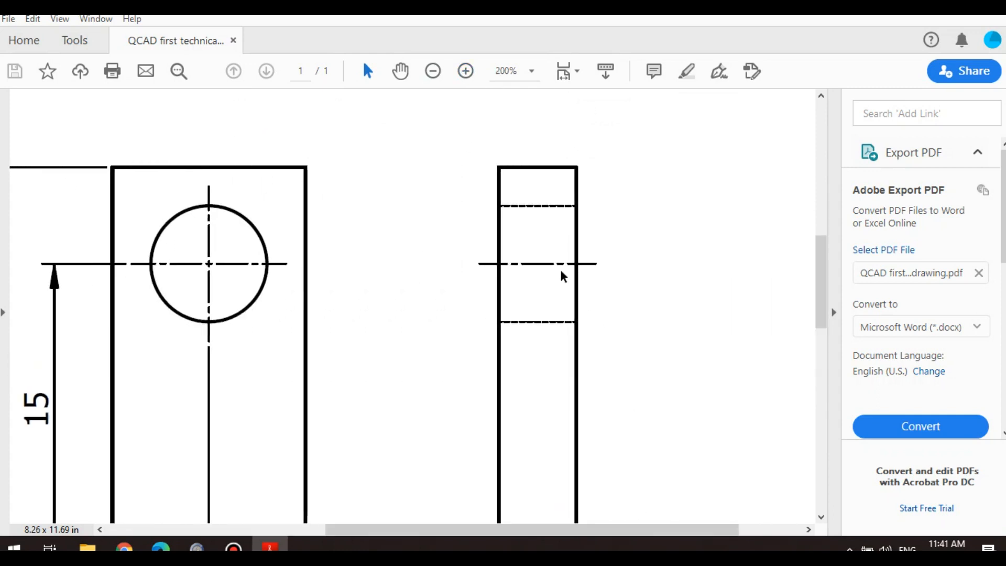
{"action": "scroll", "scroll_direction": "down", "scroll_amount": 3}
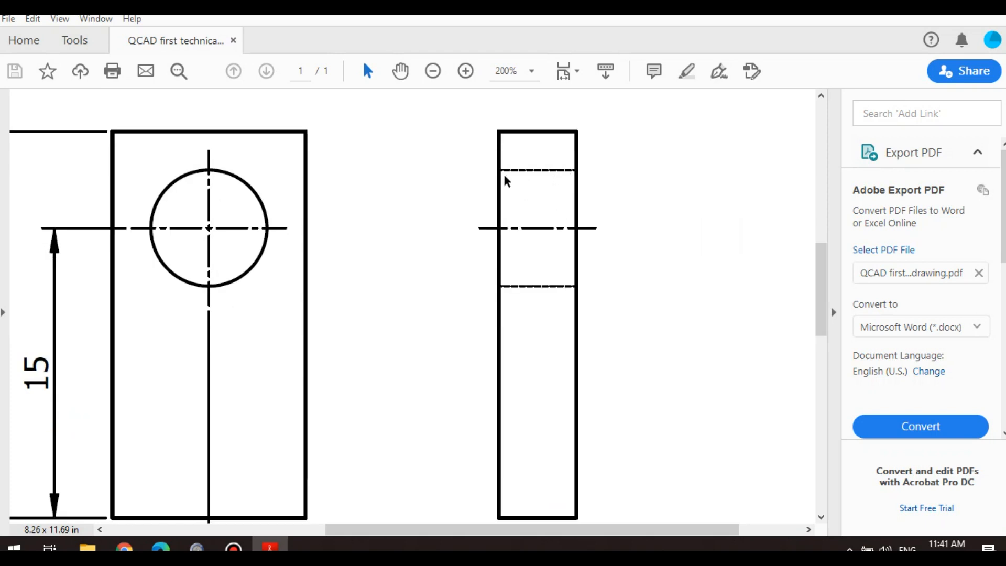
{"action": "mouse_move", "coordinate": [541, 226]}
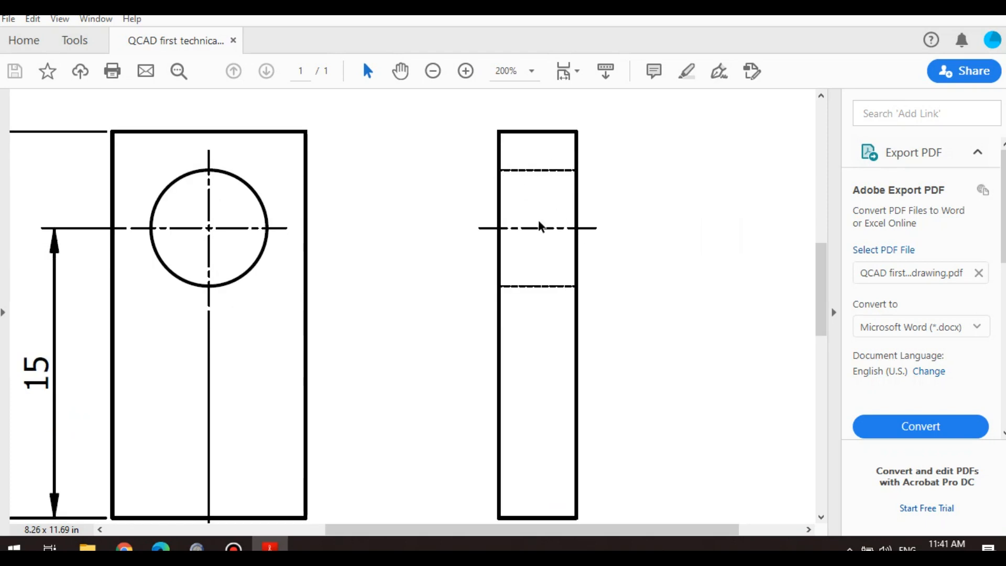
{"action": "left_click", "coordinate": [432, 71]}
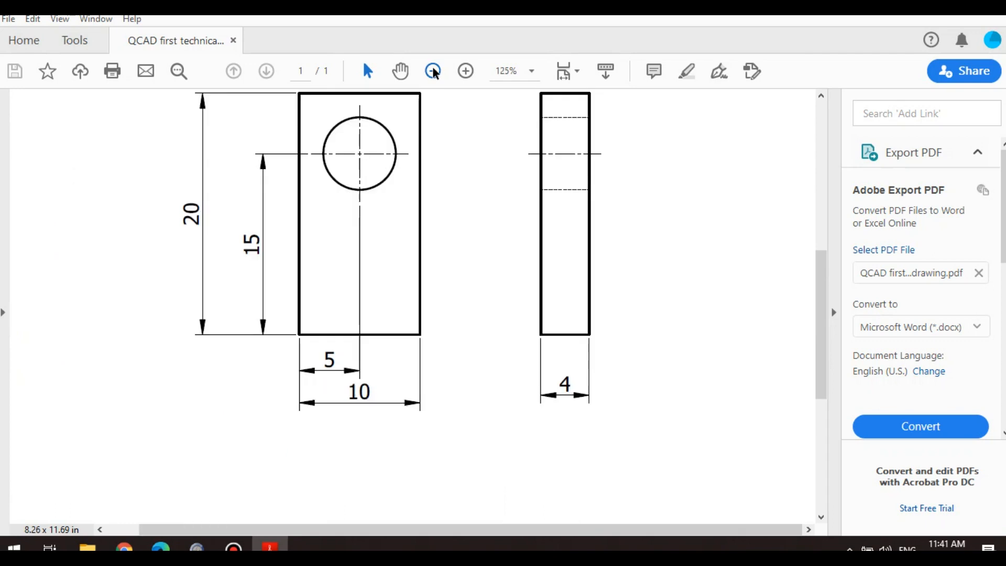
{"action": "left_click", "coordinate": [433, 70]}
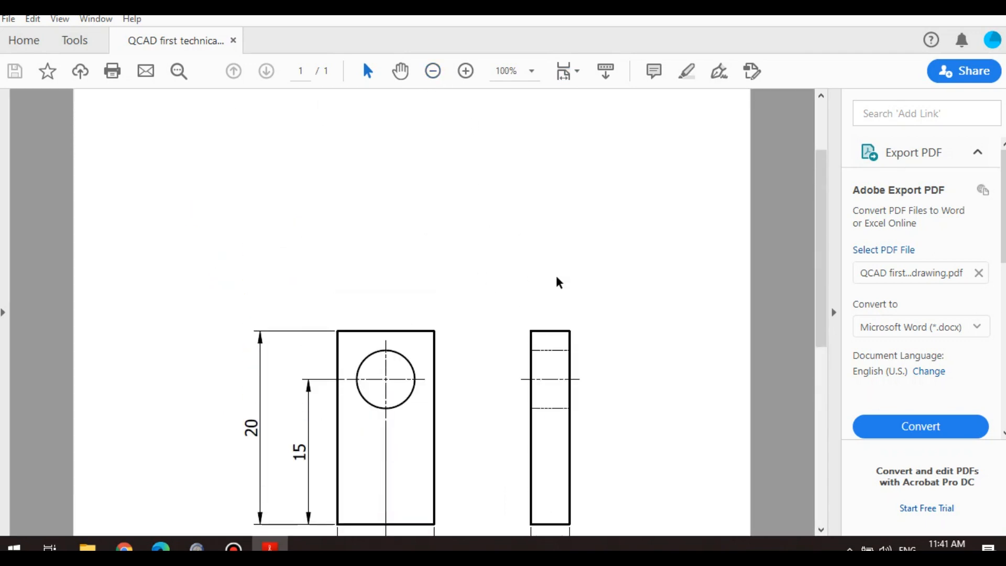
{"action": "scroll", "scroll_direction": "down", "scroll_amount": 3}
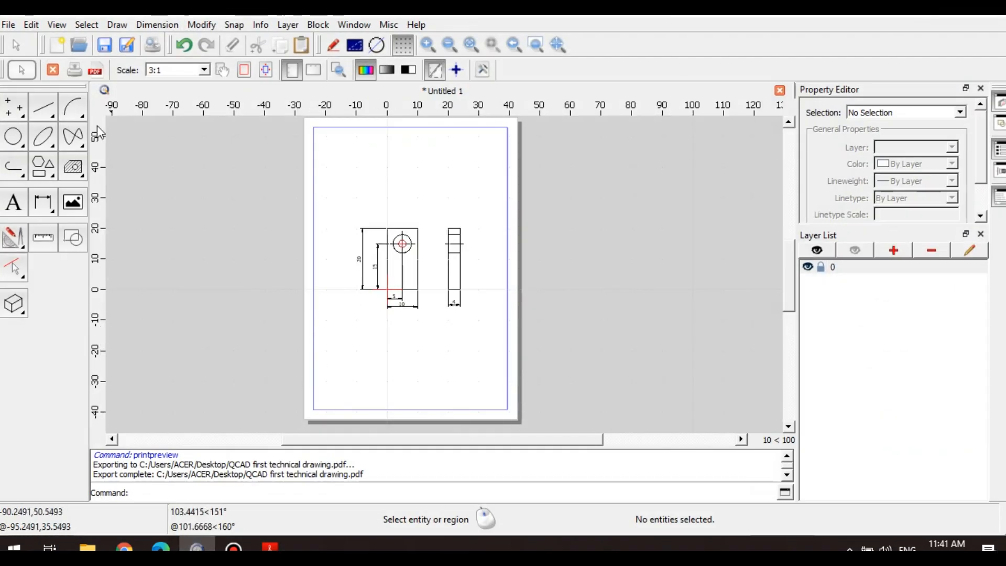
{"action": "mouse_move", "coordinate": [293, 197]}
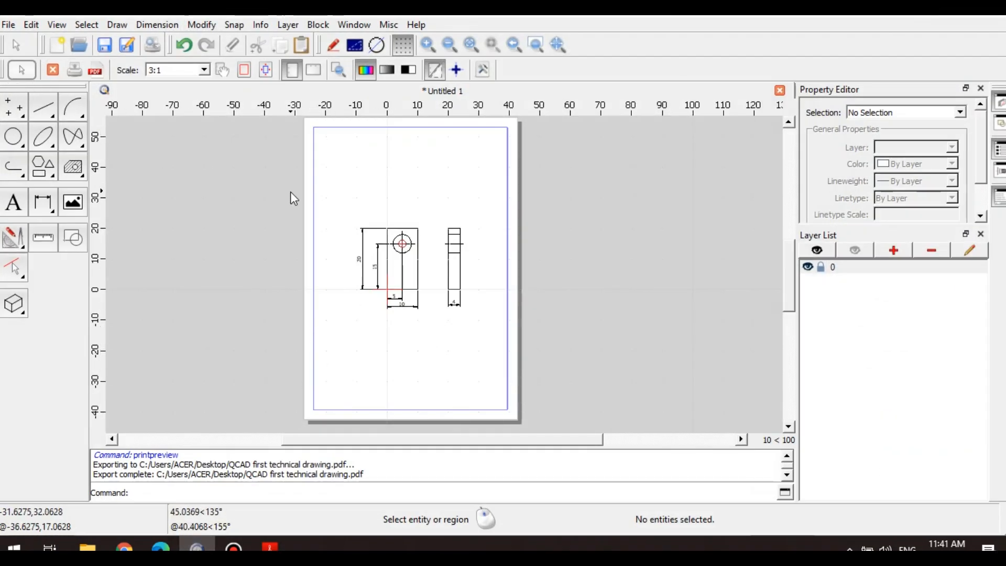